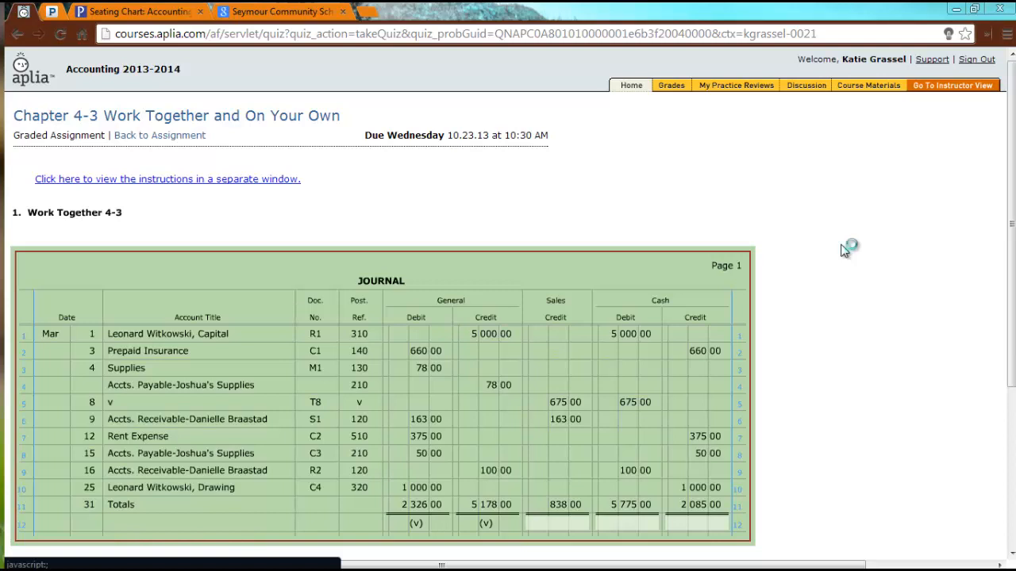
pyautogui.moveTo(844, 252)
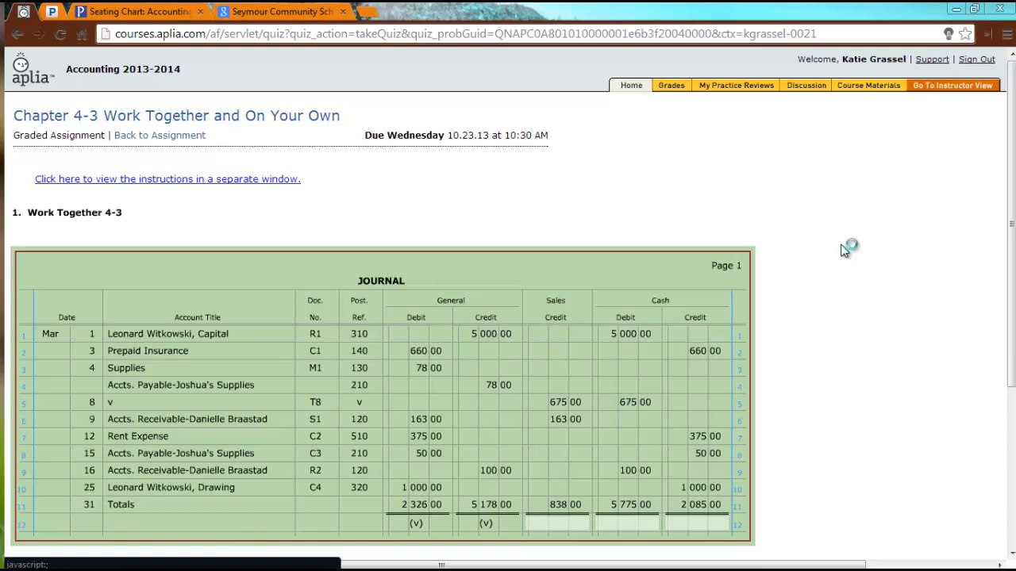
pyautogui.moveTo(844, 251)
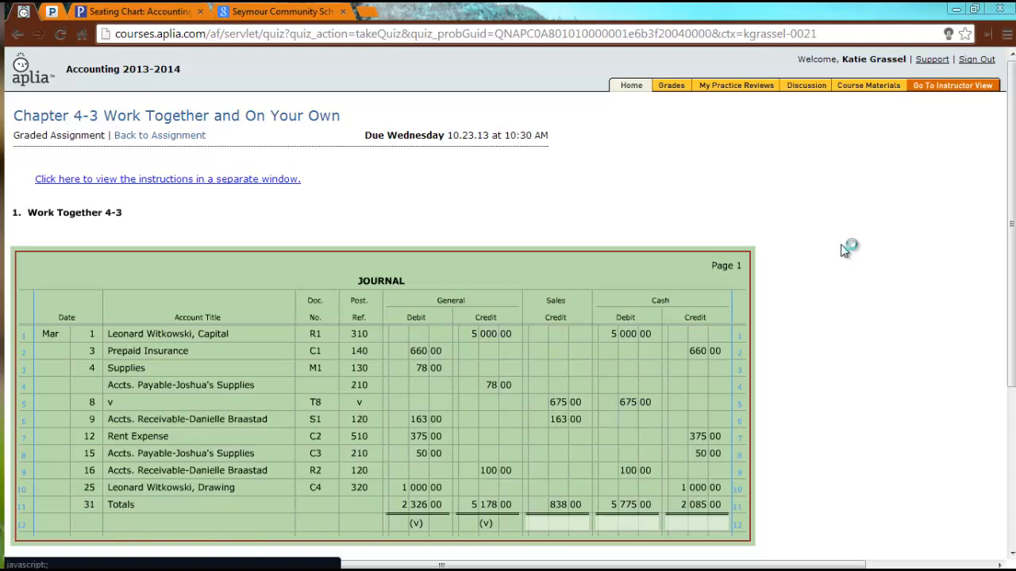
pyautogui.moveTo(844, 250)
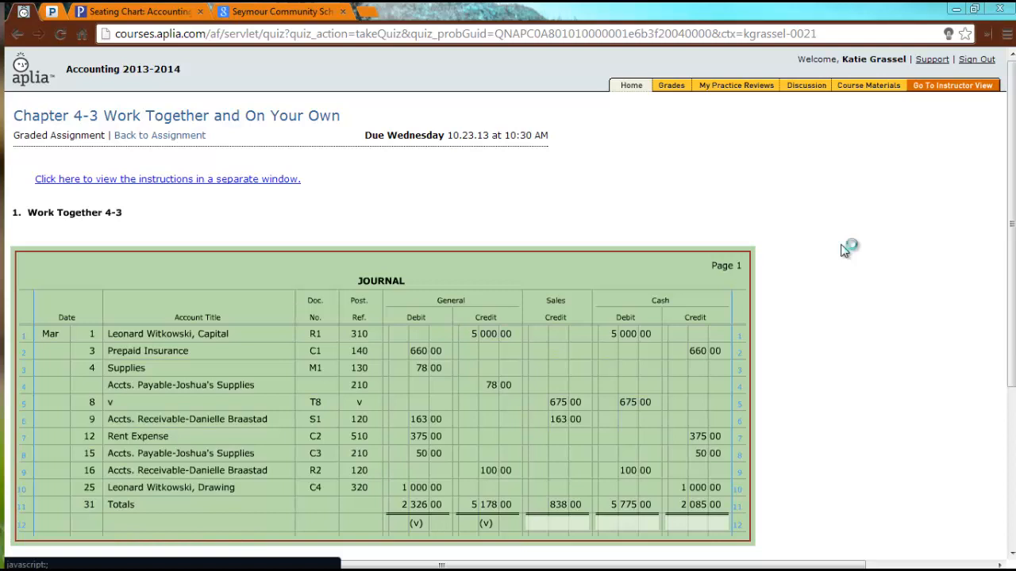
pyautogui.moveTo(844, 250)
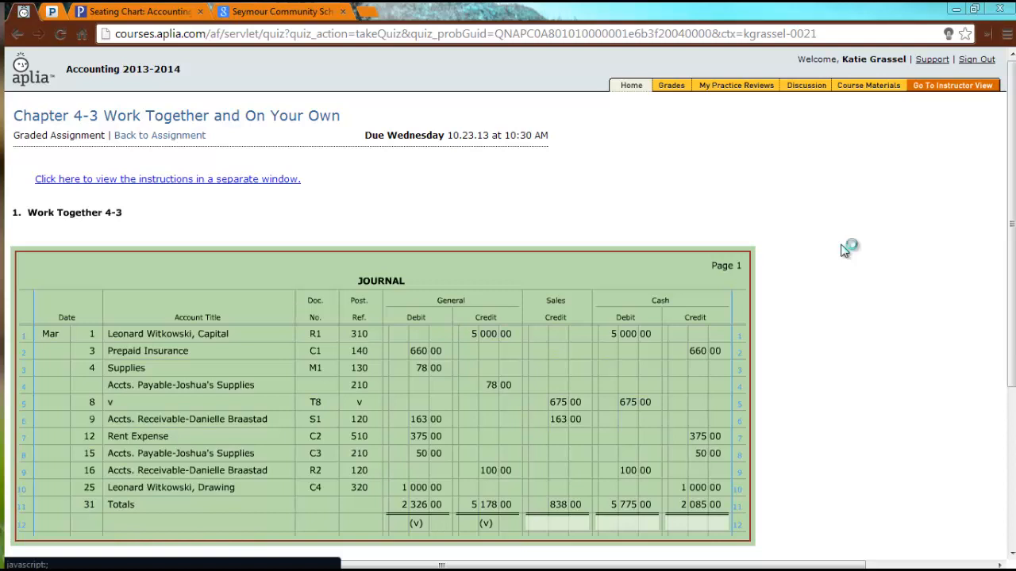
pyautogui.moveTo(844, 251)
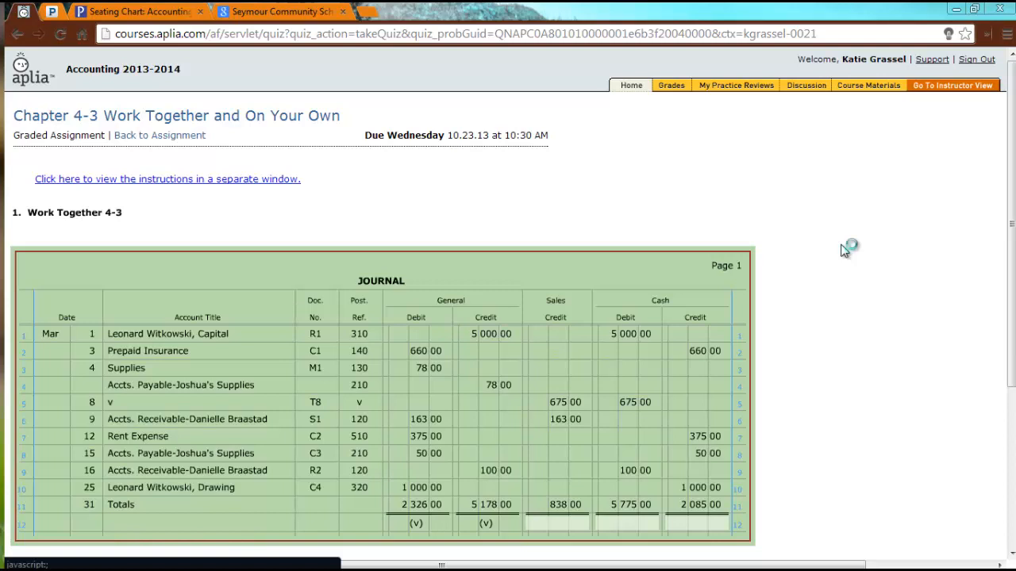
pyautogui.moveTo(844, 250)
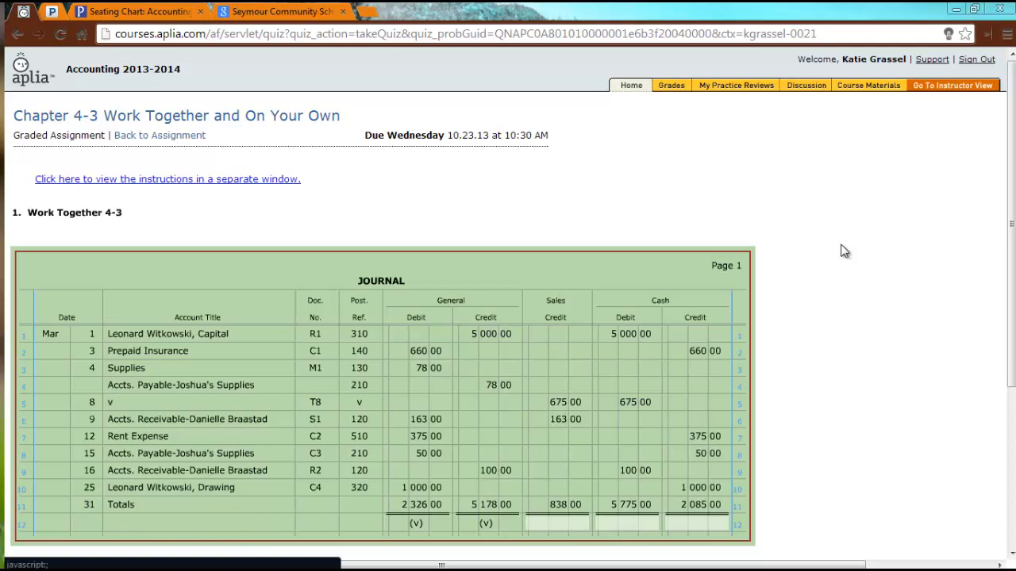
pyautogui.moveTo(860, 237)
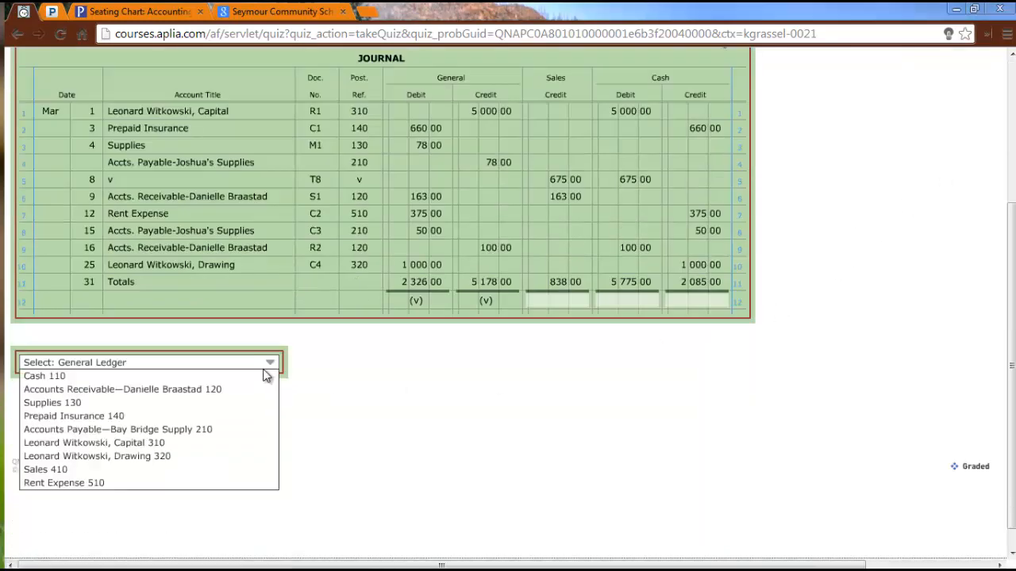
# Post to Sales 410 on Mar 31, Post. Ref. 1: credit 838.00, credit balance 838.00
pyautogui.click(45, 470)
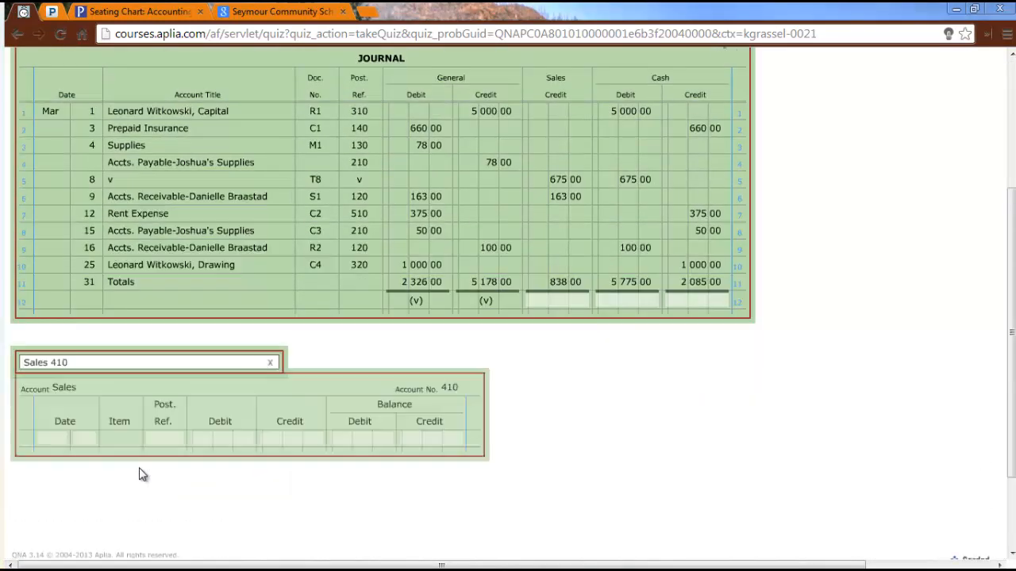
pyautogui.click(53, 438)
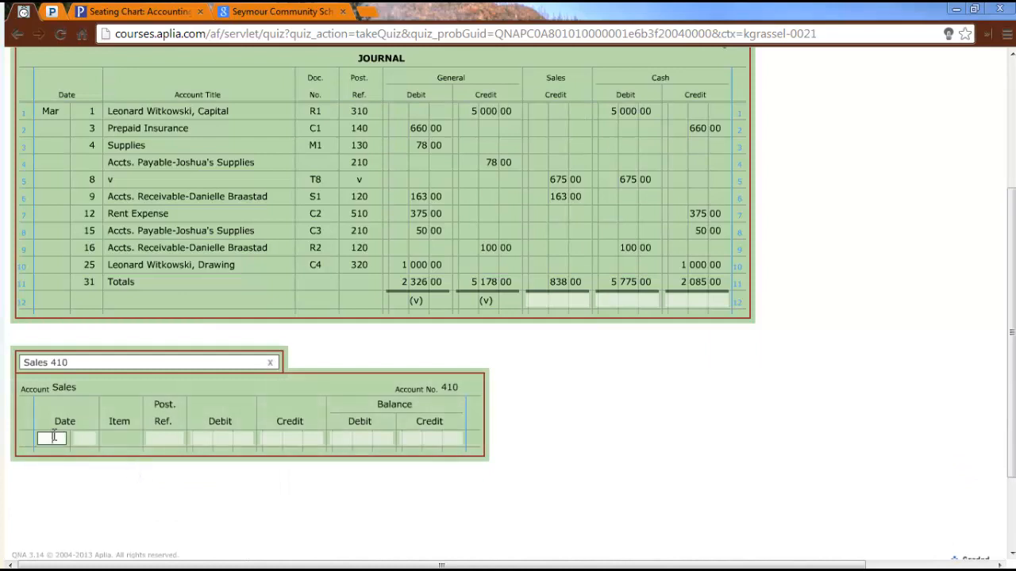
pyautogui.write('Mar')
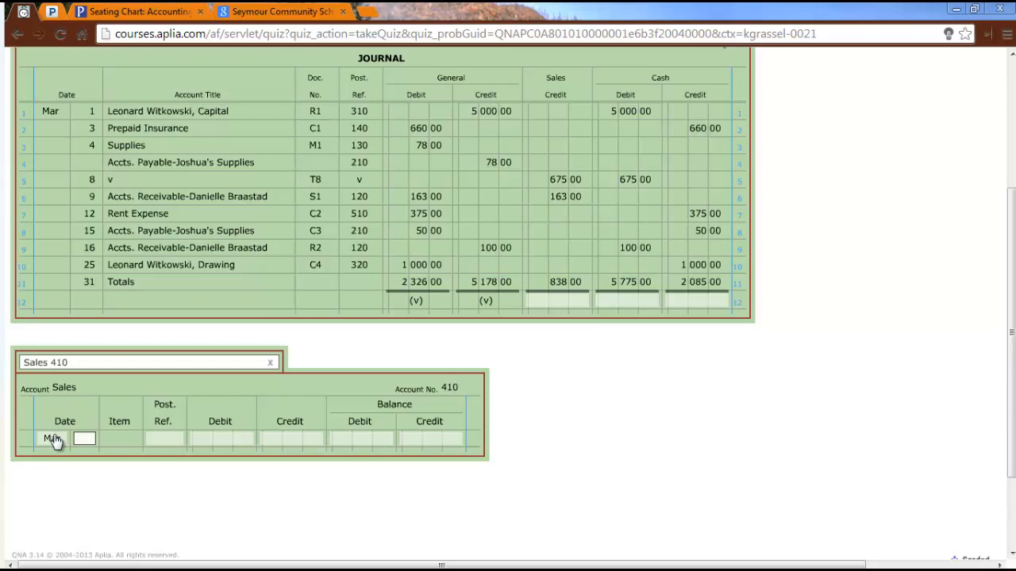
pyautogui.write('31')
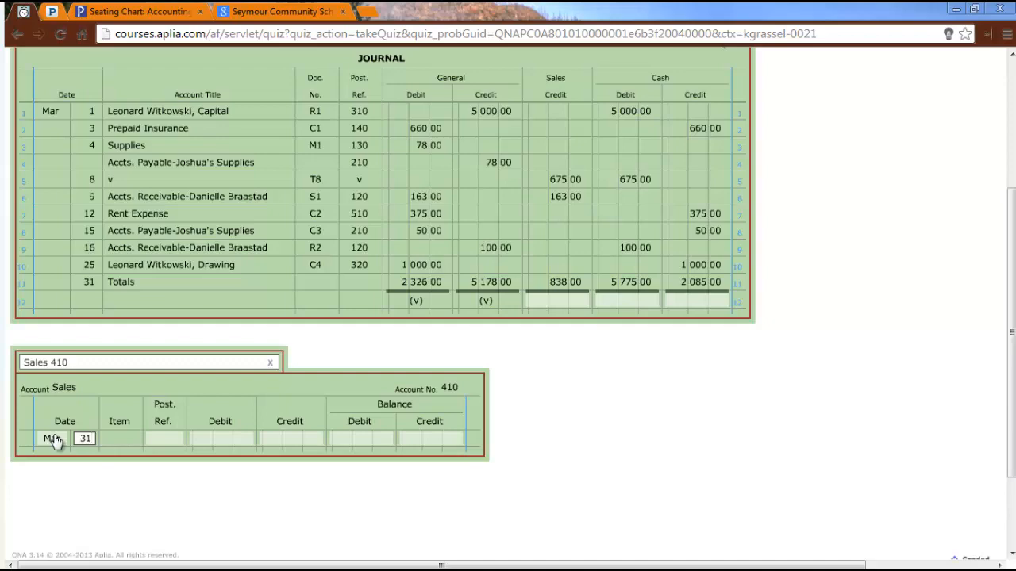
pyautogui.click(165, 438)
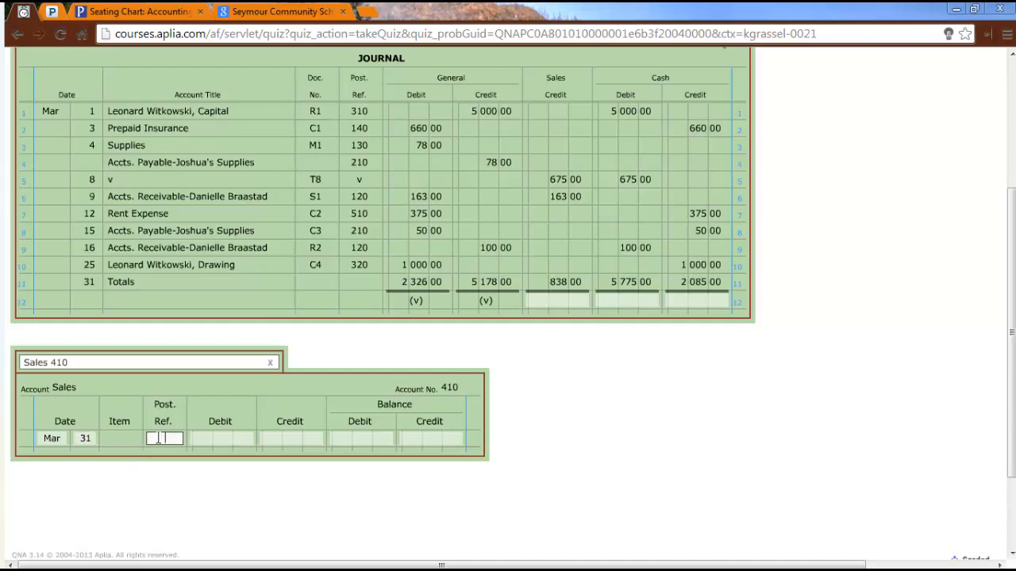
pyautogui.write('1')
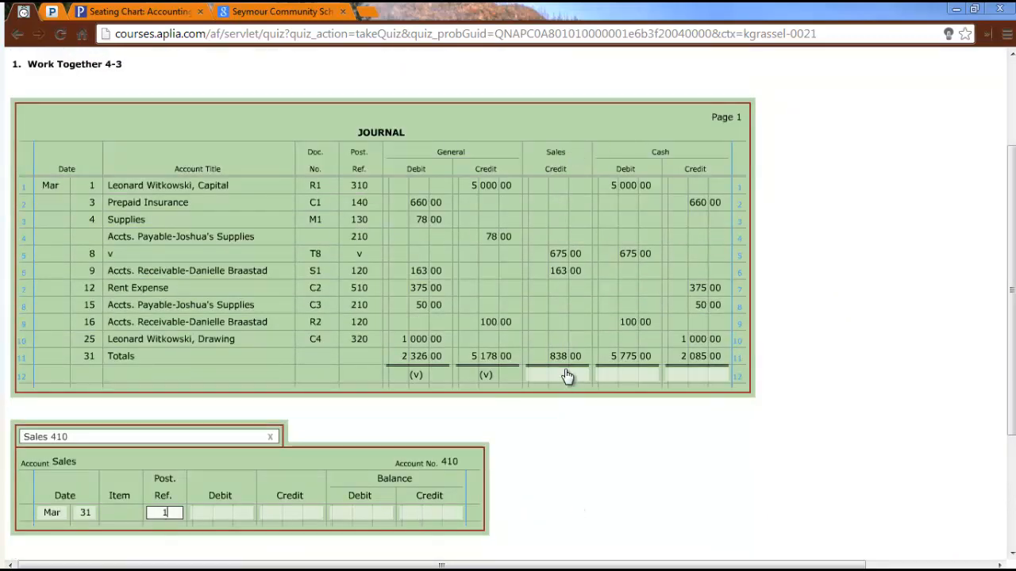
pyautogui.click(291, 512)
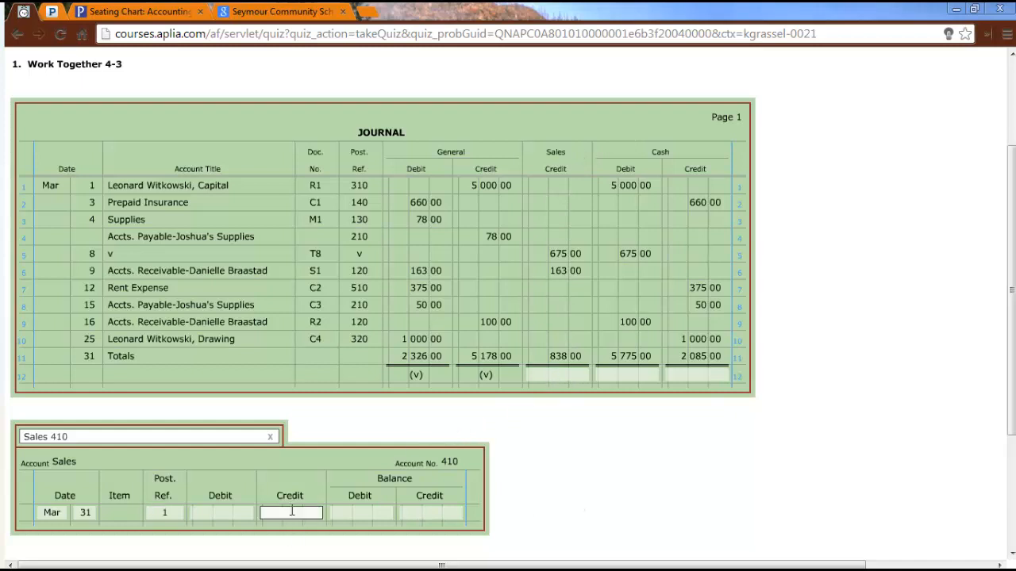
pyautogui.write('838')
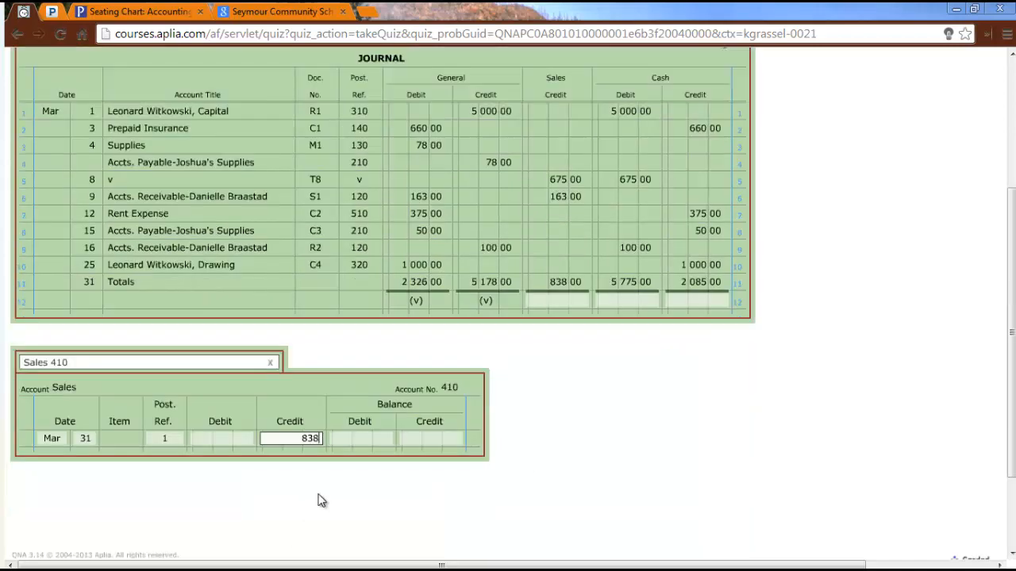
pyautogui.press('Tab')
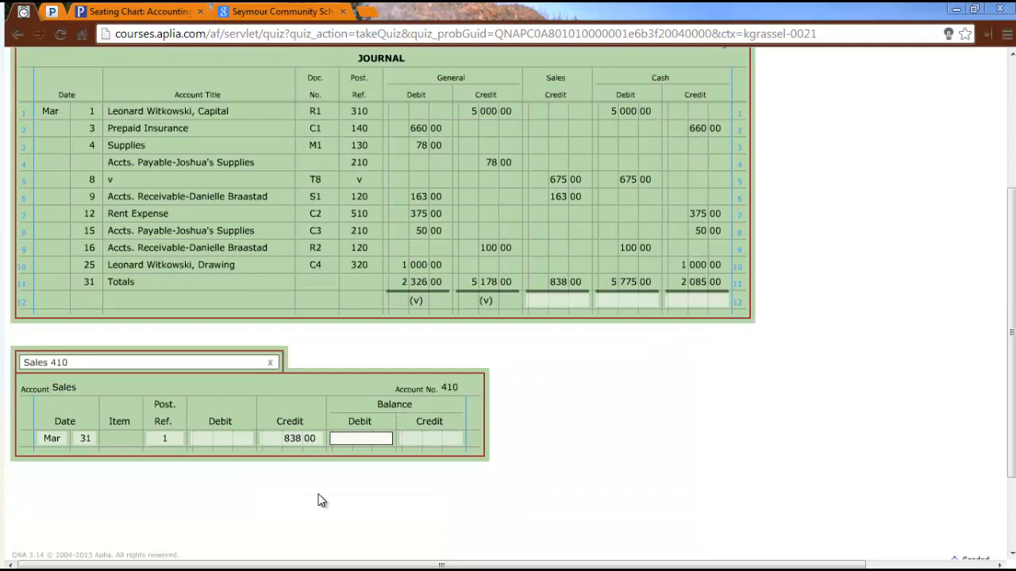
pyautogui.click(430, 438)
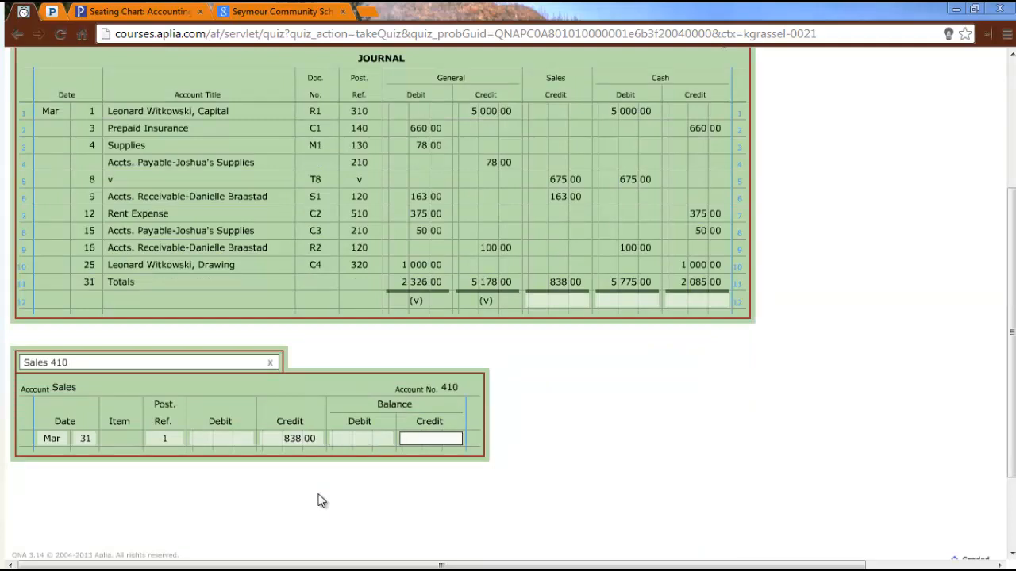
pyautogui.write('838.00')
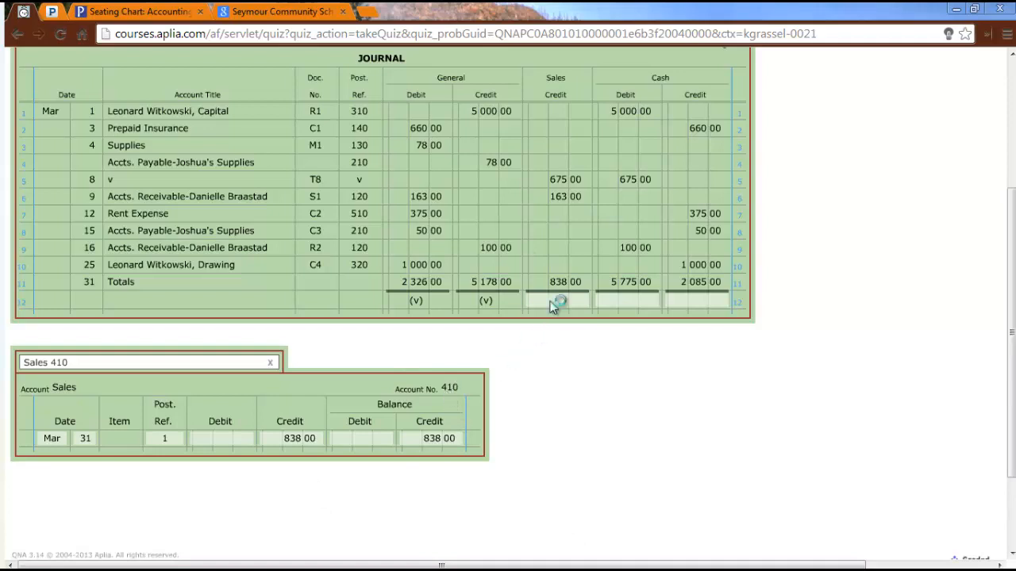
# Enter (410) under the journal's Sales Credit column total
pyautogui.click(556, 300)
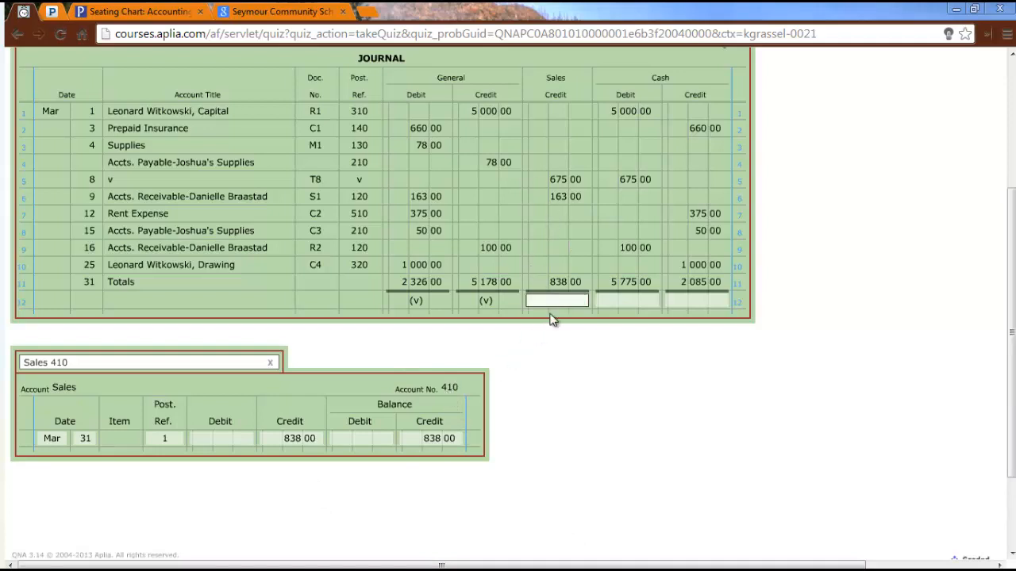
pyautogui.write('(410')
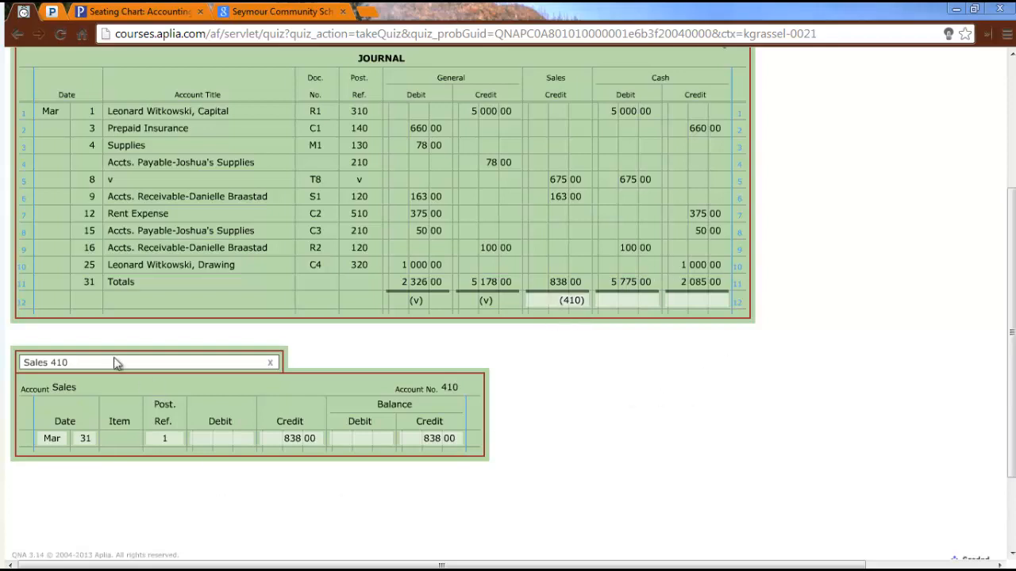
# Post the Mar 31 5,775.00 debit and matching balance to the Cash 110 ledger
pyautogui.click(142, 363)
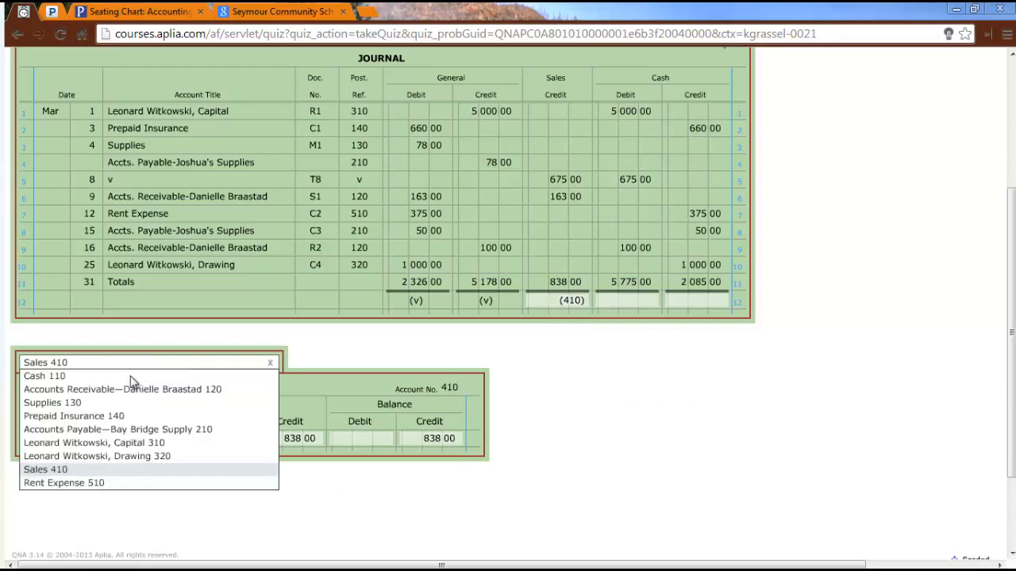
pyautogui.click(44, 375)
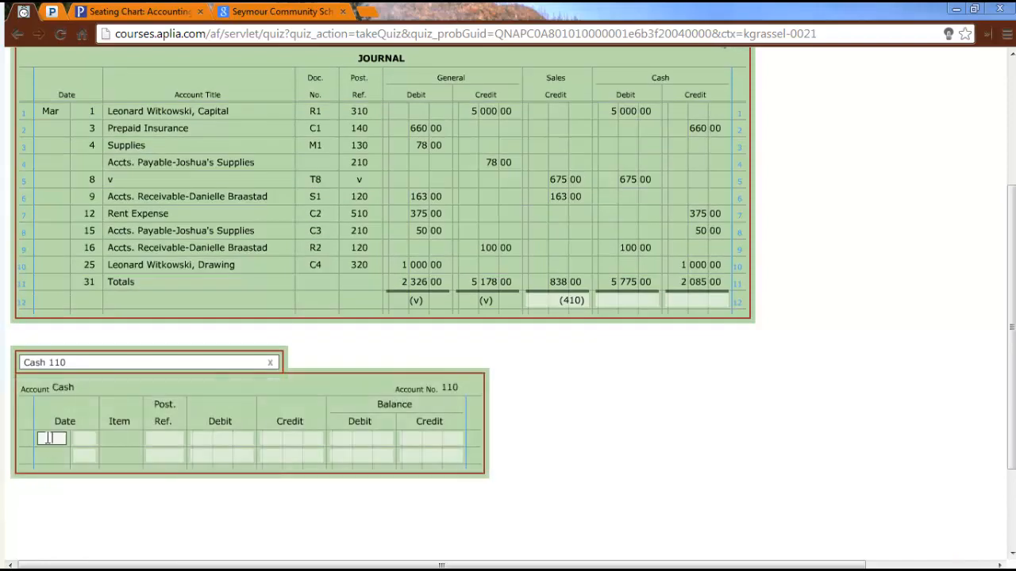
pyautogui.write('Mar')
pyautogui.click(165, 438)
pyautogui.write('1')
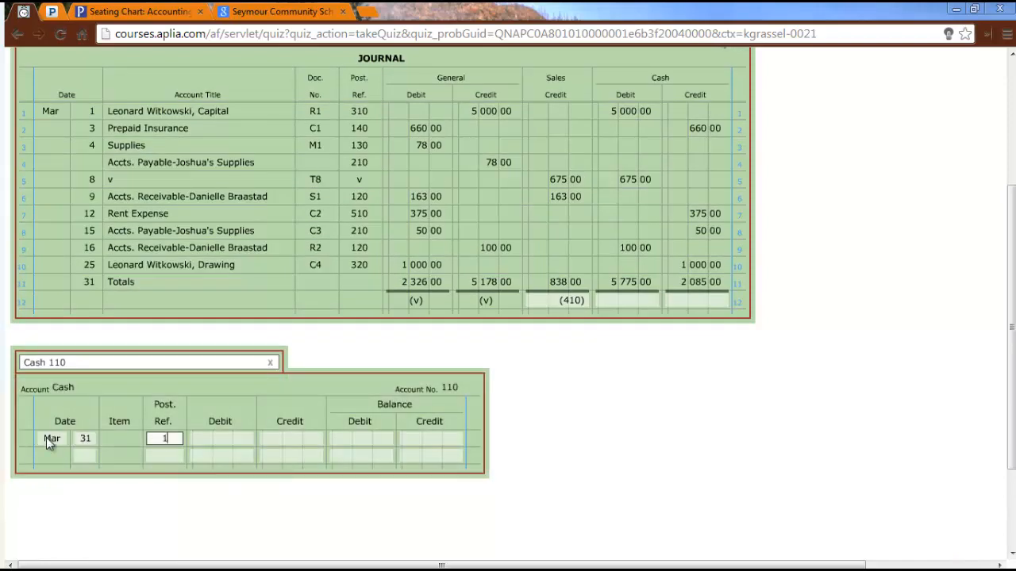
pyautogui.click(220, 438)
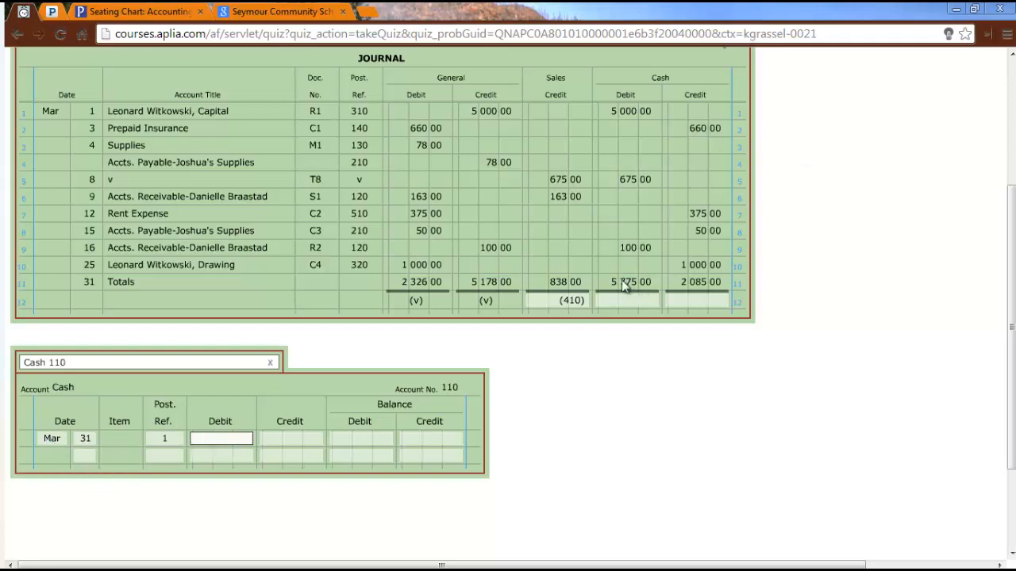
pyautogui.moveTo(182, 447)
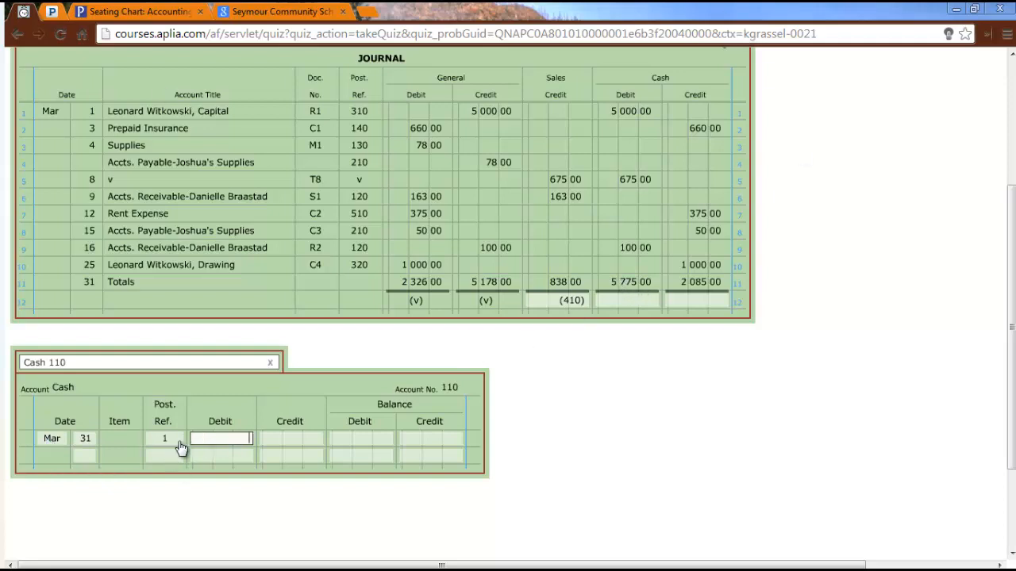
pyautogui.write('5775')
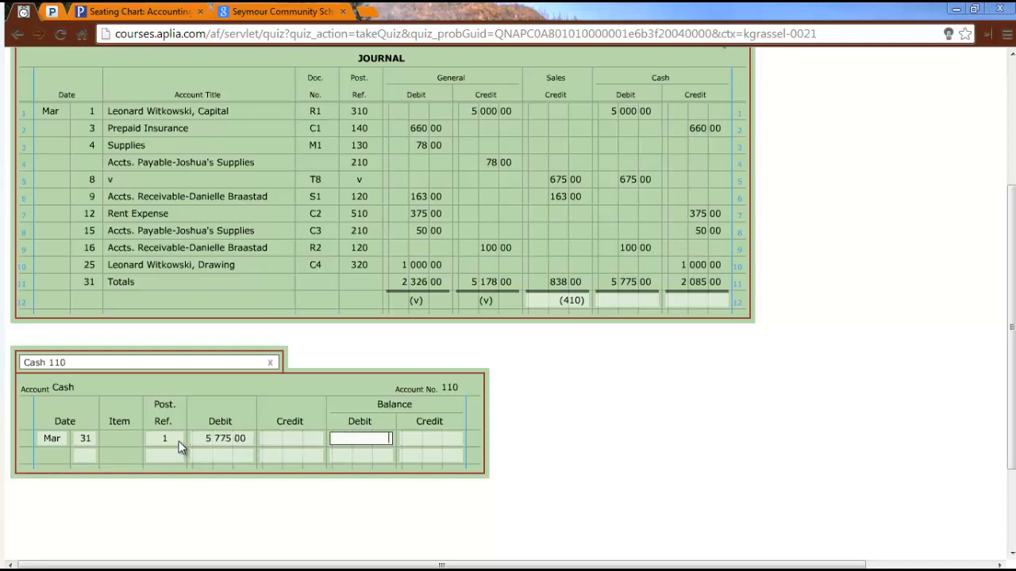
pyautogui.write('5')
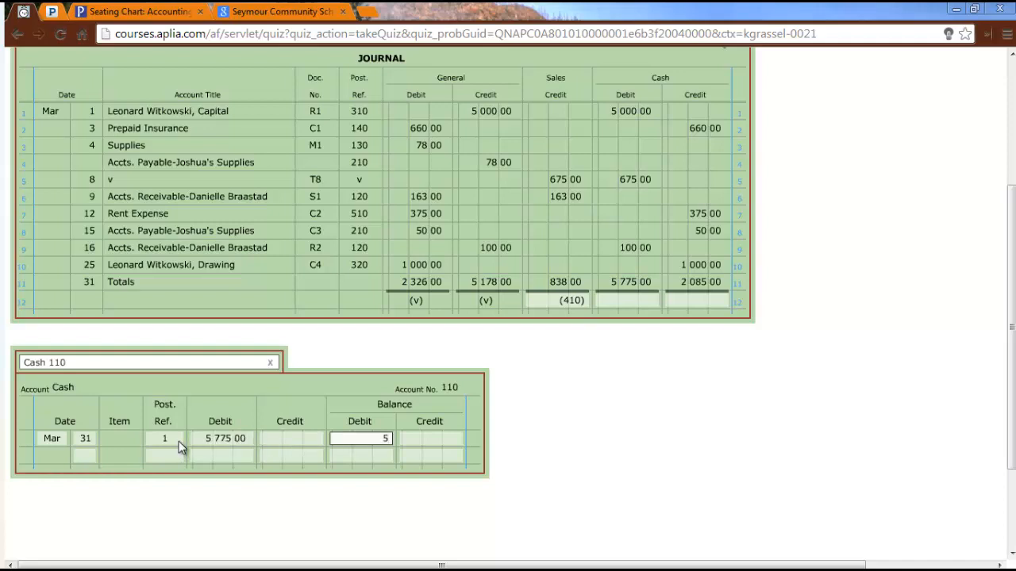
pyautogui.write('775 00')
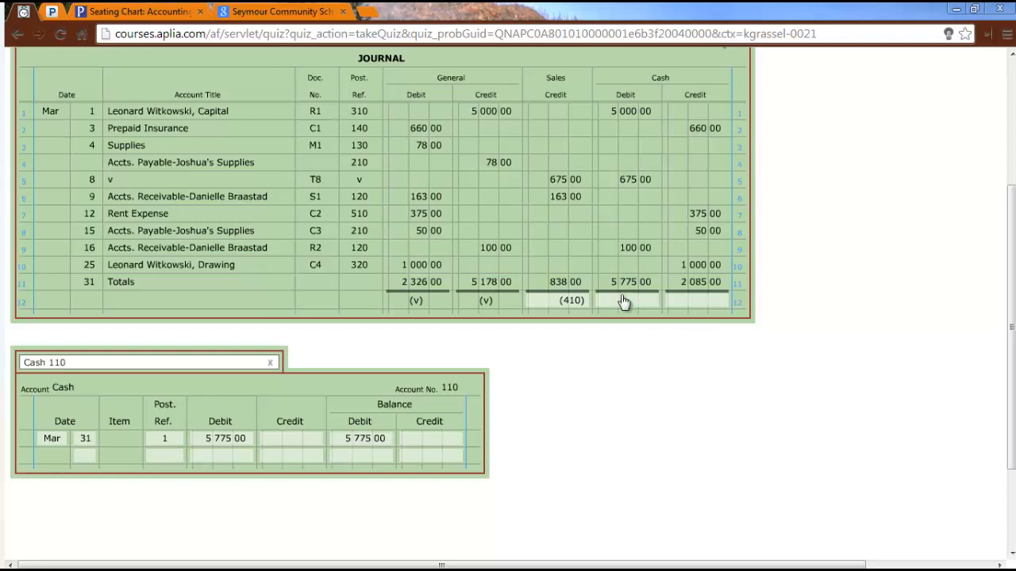
# Mark the journal's Cash Debit total as posted to (110)
pyautogui.click(626, 301)
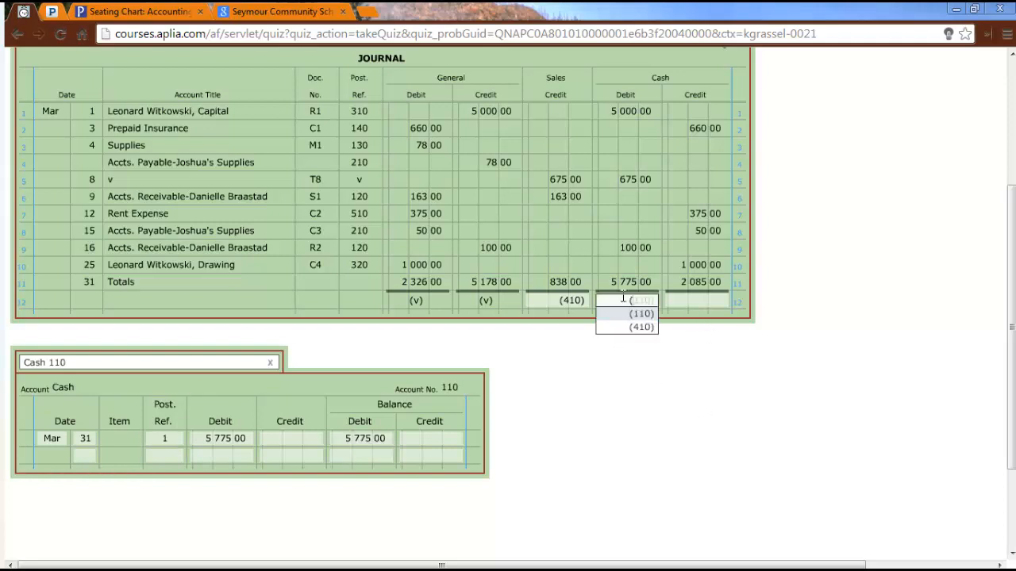
pyautogui.click(640, 313)
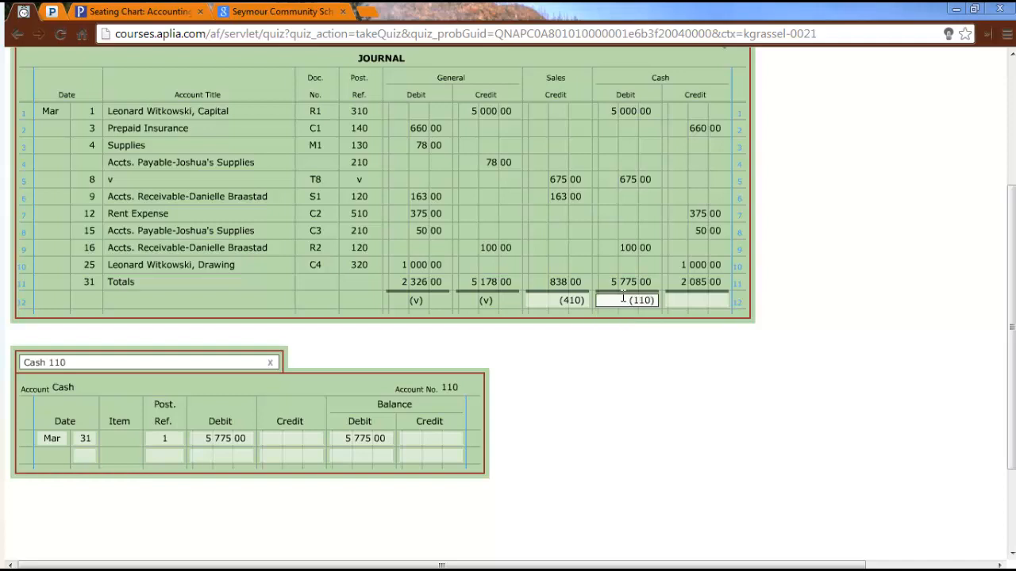
pyautogui.click(712, 471)
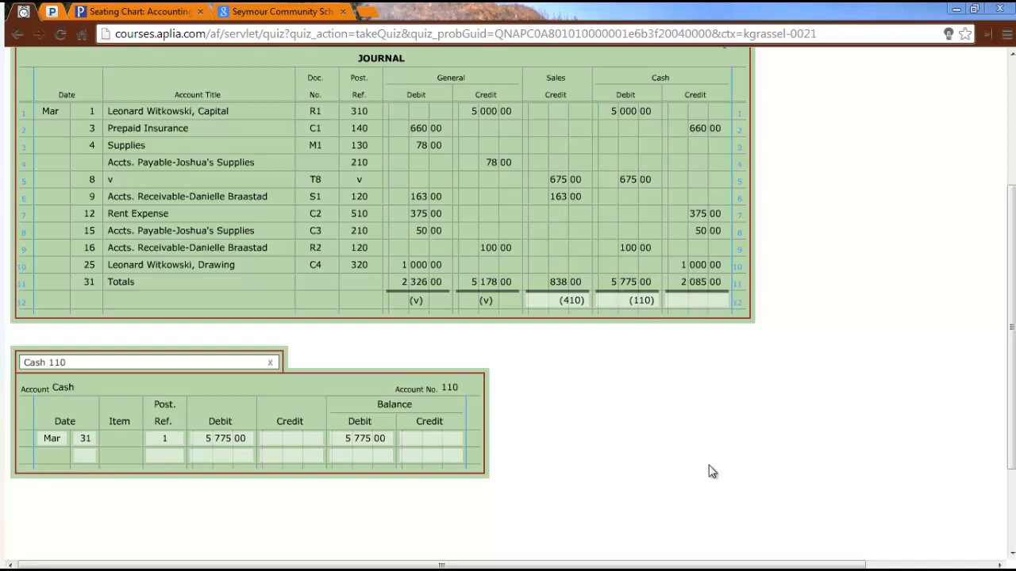
pyautogui.click(84, 455)
pyautogui.write('31')
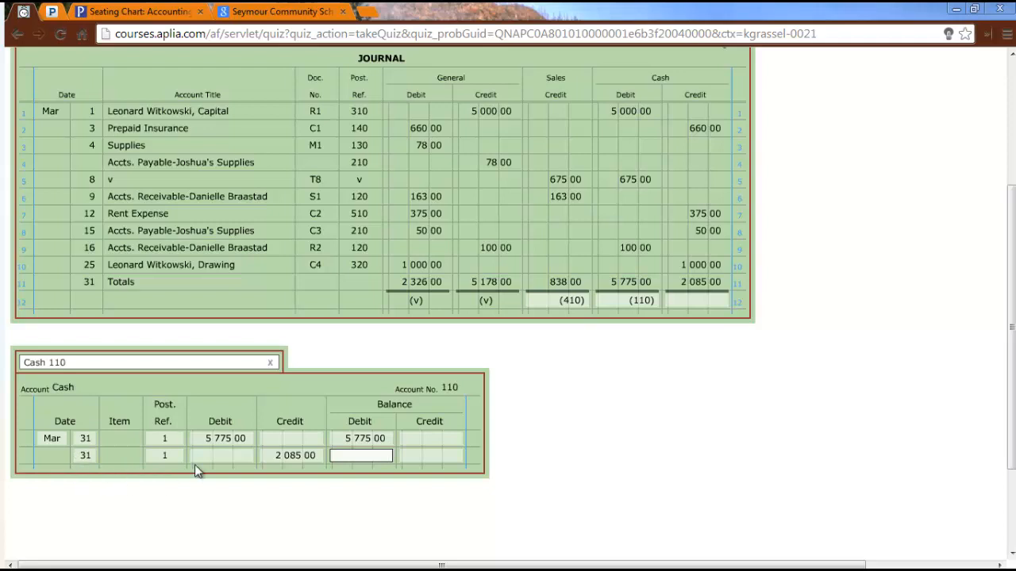
# Enter the 3,690.00 Cash debit balance and mark the Cash Credit total posted to 110
pyautogui.write('3069')
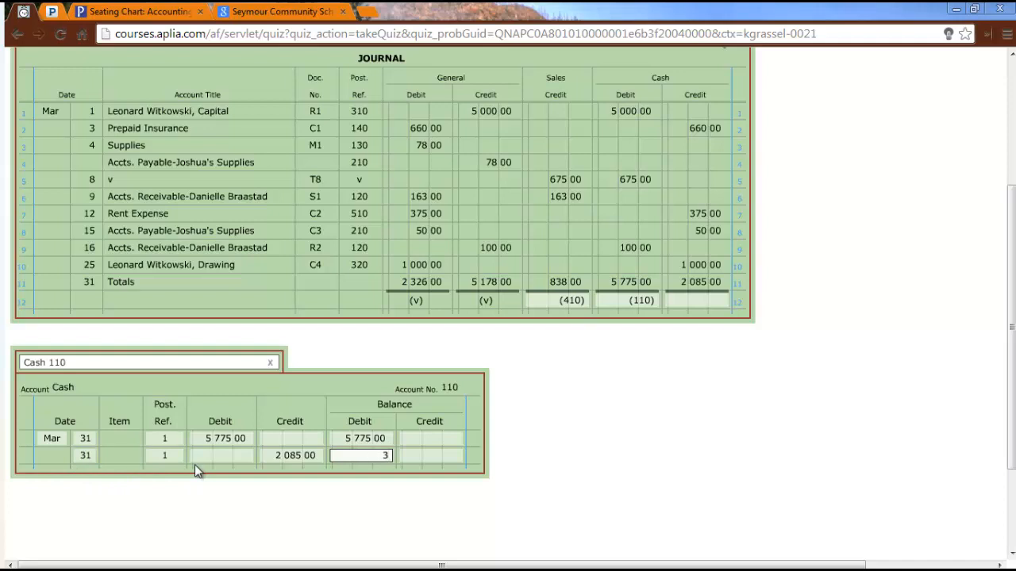
pyautogui.write('3690')
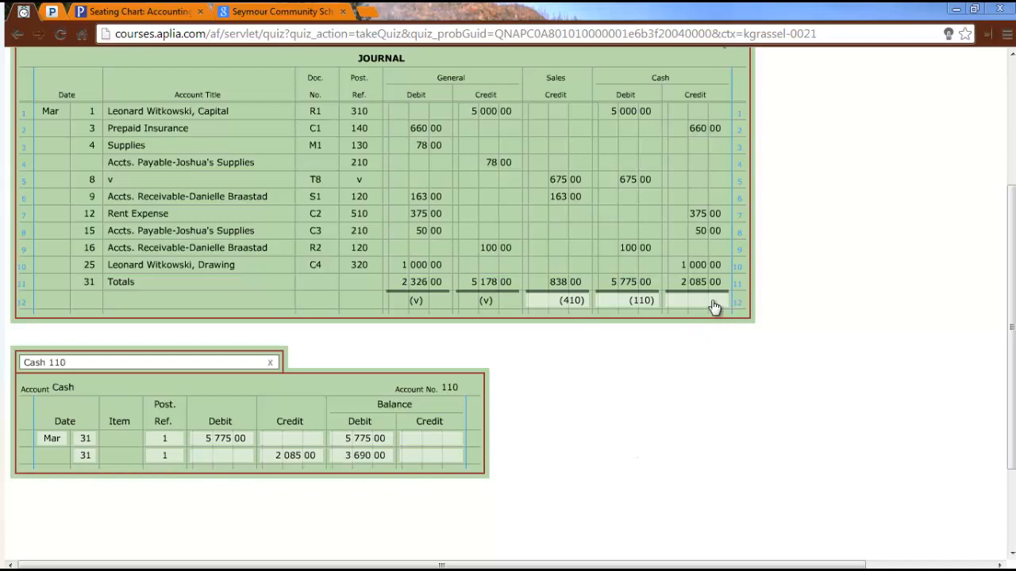
pyautogui.click(694, 300)
pyautogui.write('(110)')
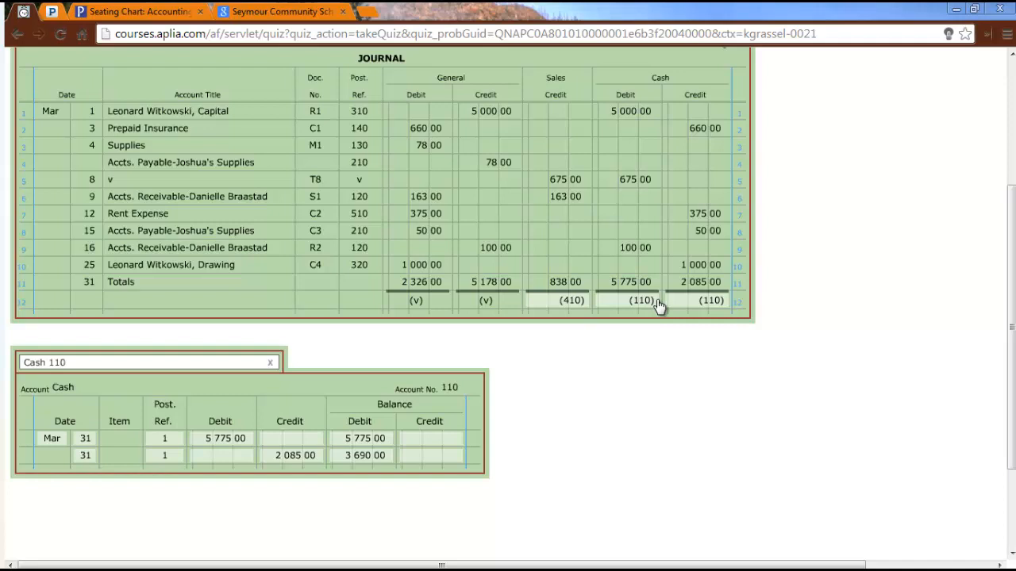
# Save the Chapter 4-3 posting work with Save & Continue
pyautogui.scroll(-3)
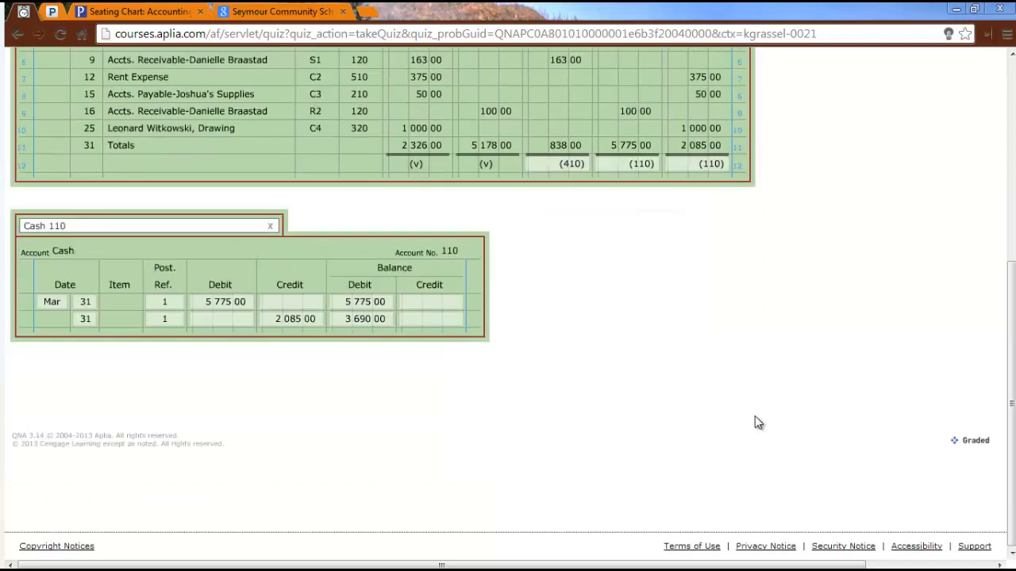
pyautogui.moveTo(759, 414)
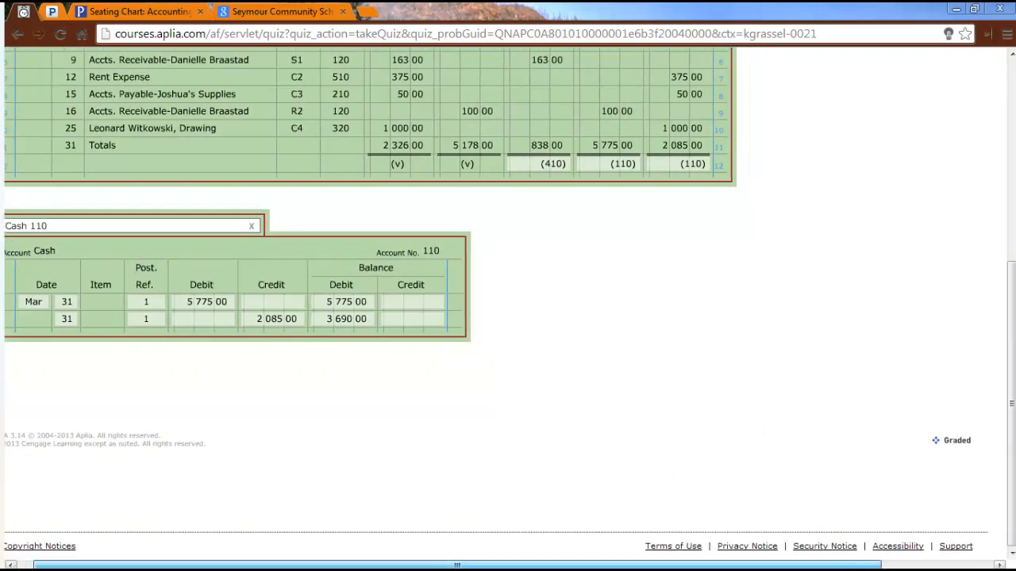
pyautogui.click(956, 440)
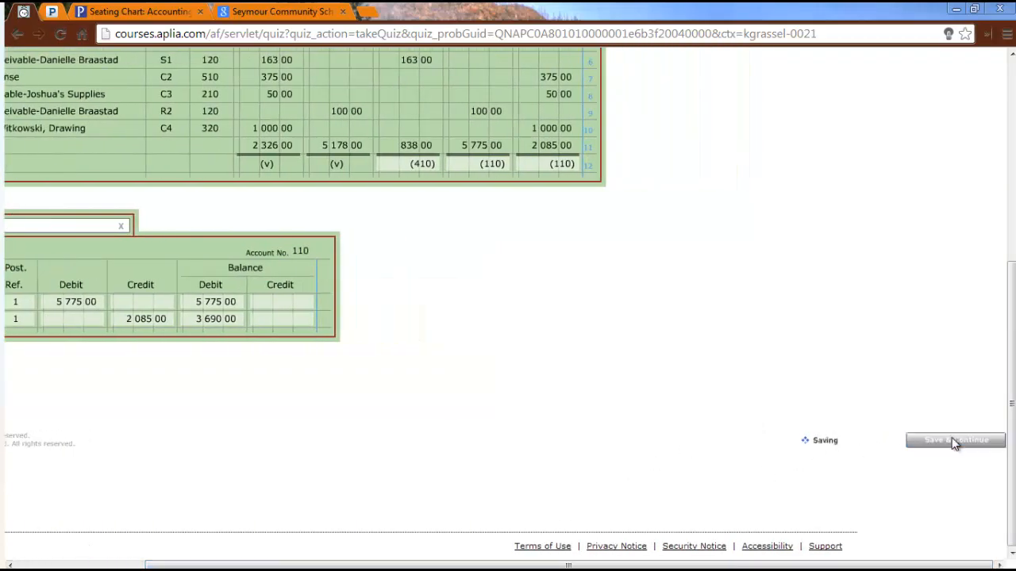
pyautogui.click(954, 440)
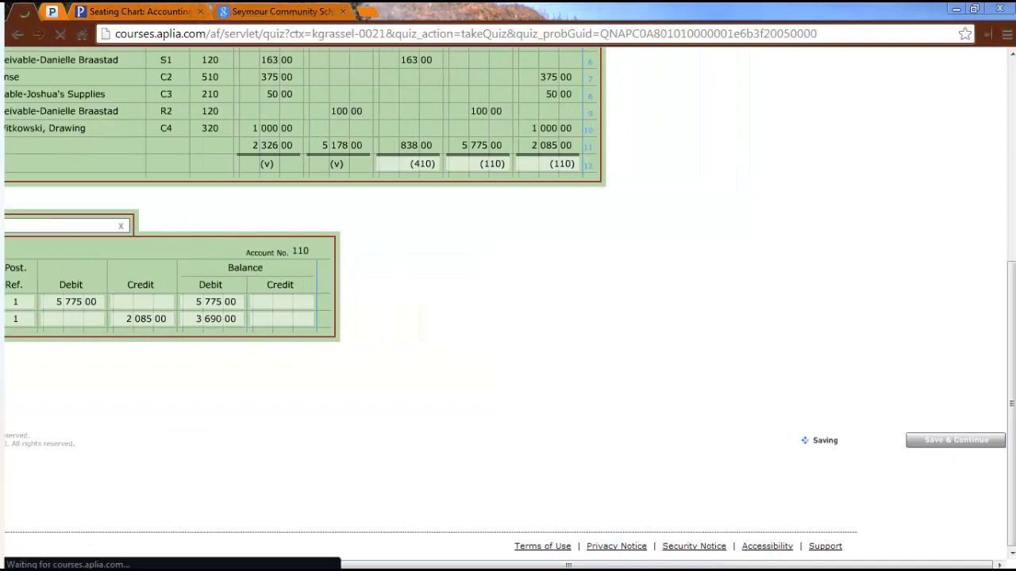
pyautogui.click(955, 441)
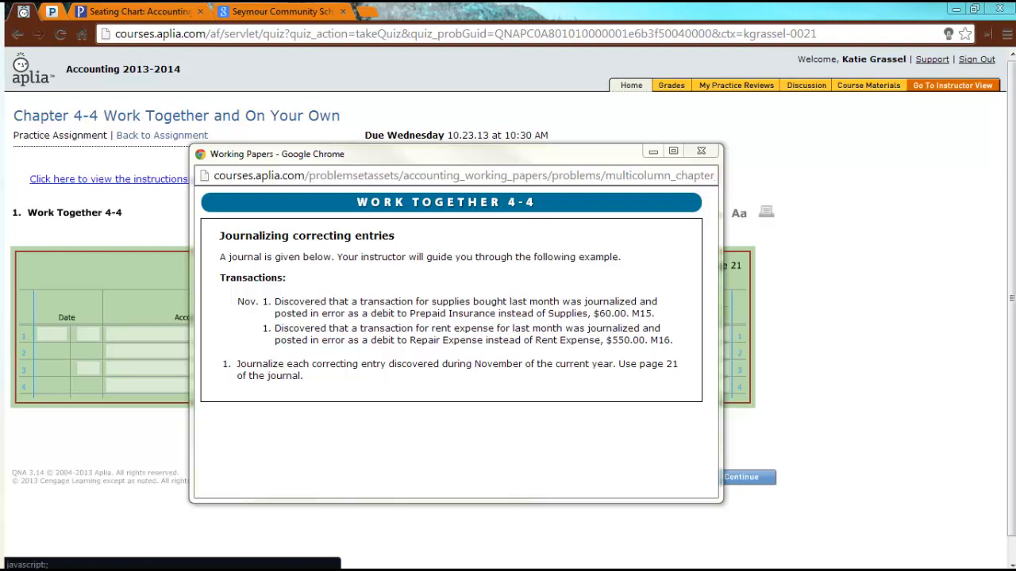
# Close the Work Together 4-4 instructions window and select the first journal Date cell
pyautogui.click(701, 151)
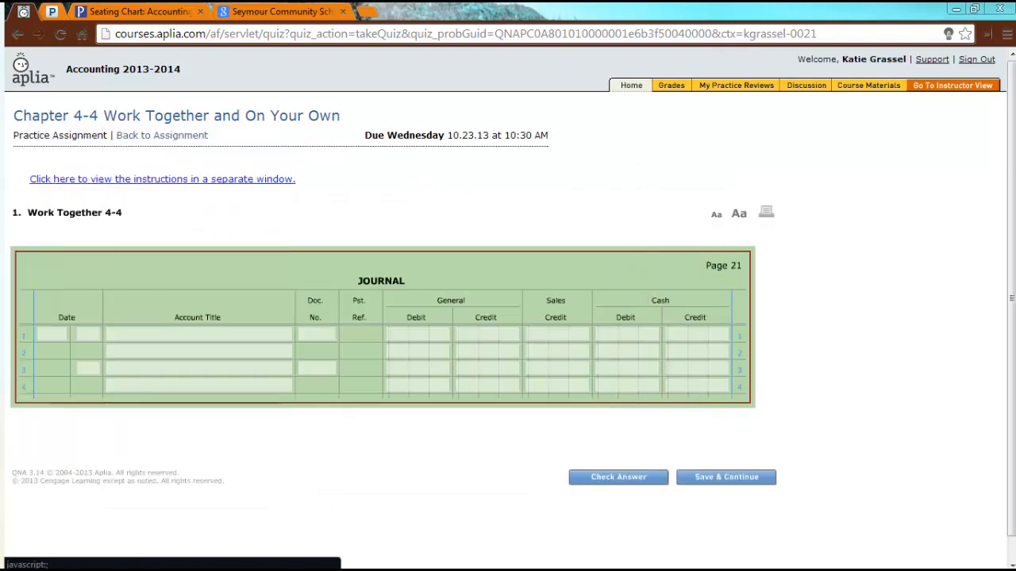
pyautogui.click(52, 333)
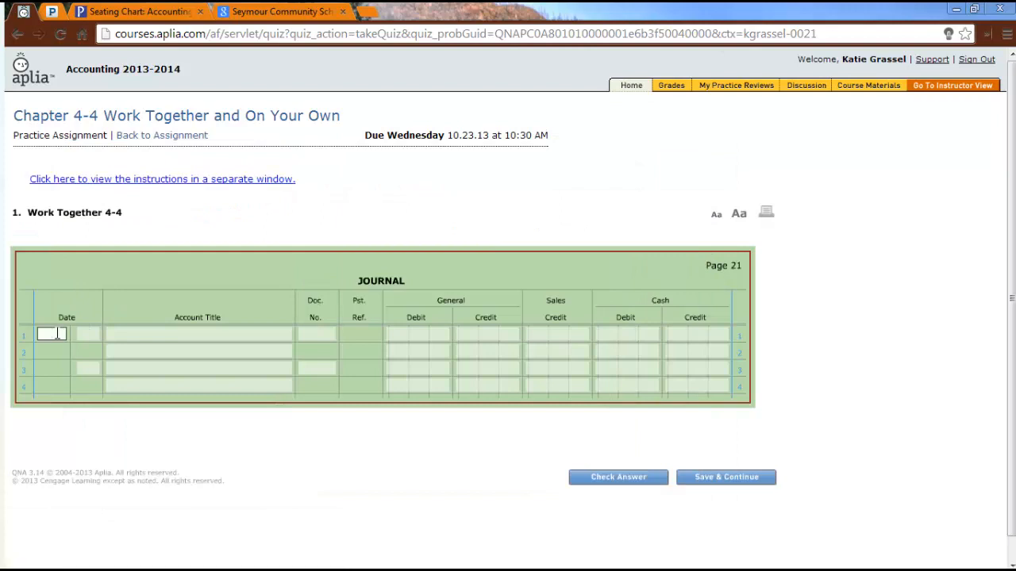
# Enter the Nov 1 correction: Supplies debit 60.00, Prepaid Insurance credit 60.00
pyautogui.write('Nov')
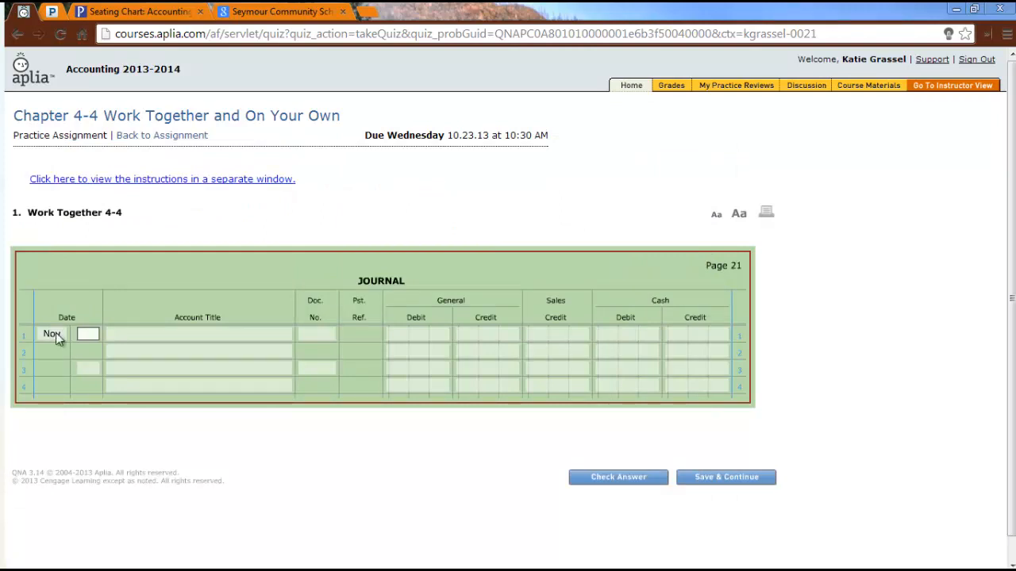
pyautogui.write('1')
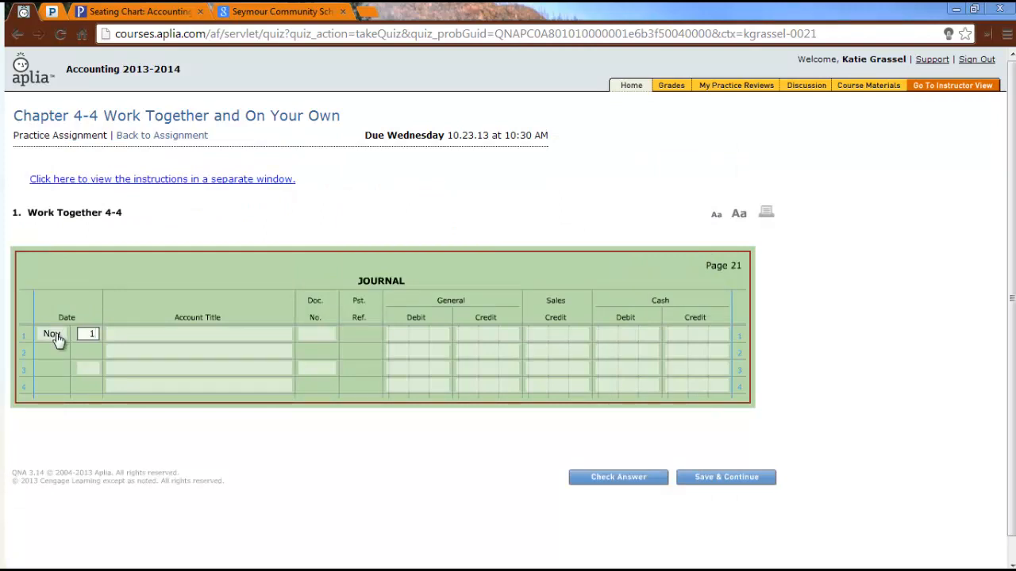
pyautogui.write('supp')
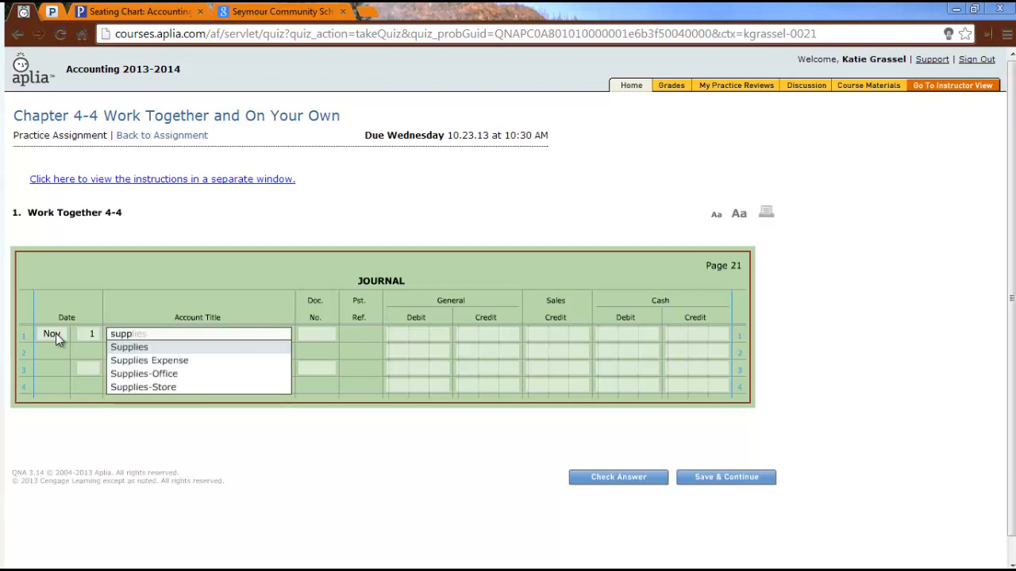
pyautogui.click(128, 346)
pyautogui.write('60')
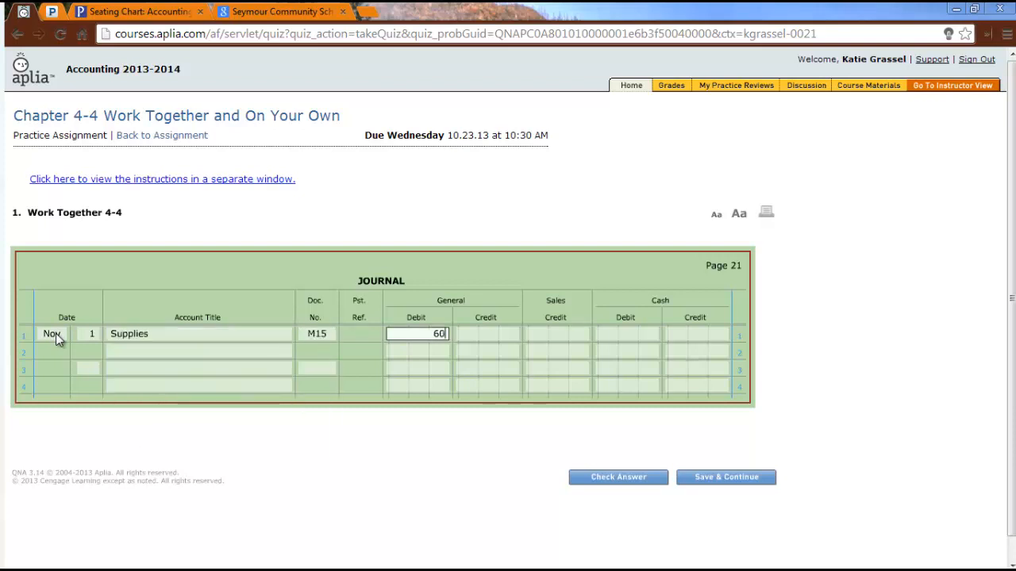
pyautogui.click(199, 350)
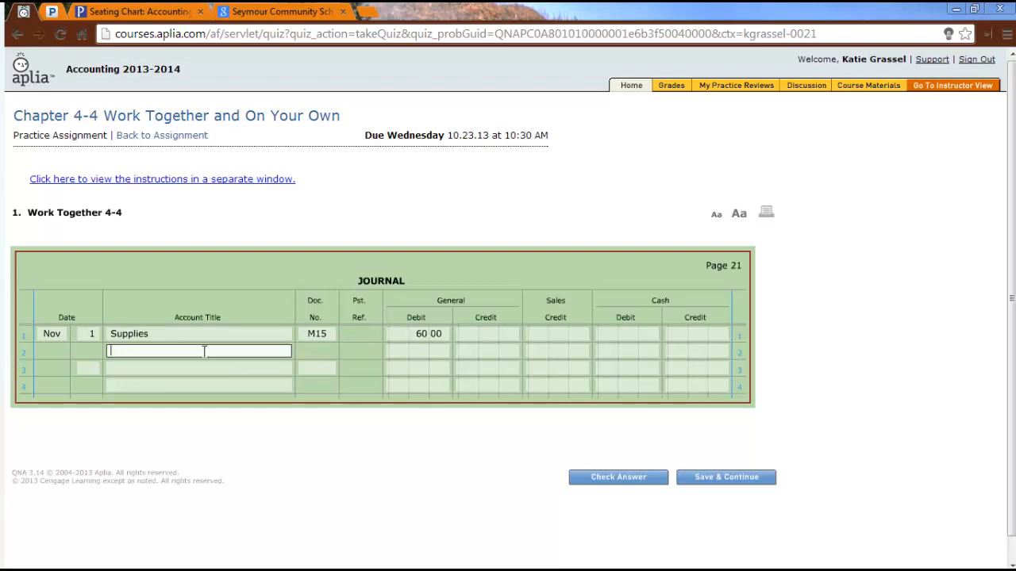
pyautogui.write('pre')
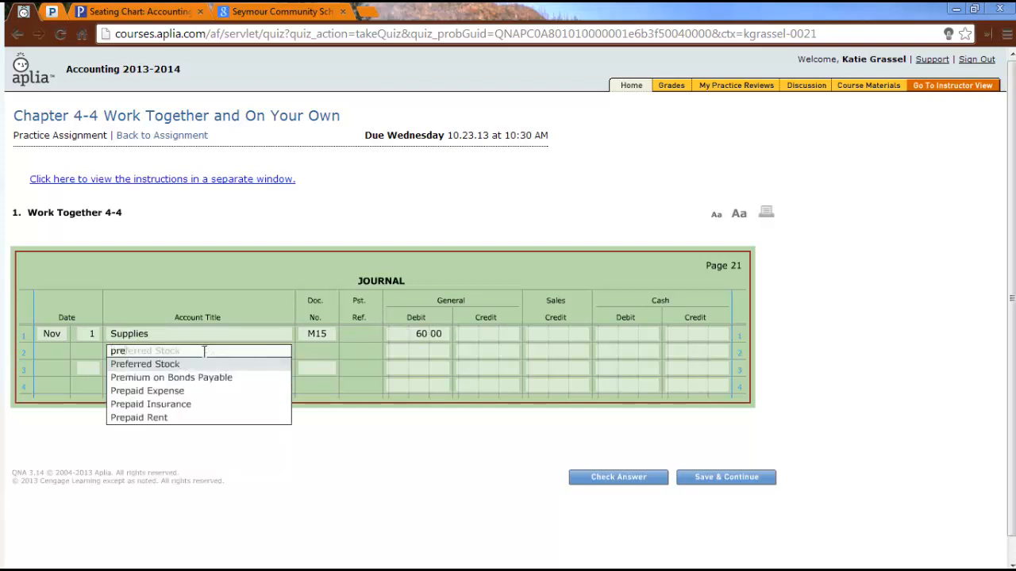
pyautogui.click(150, 404)
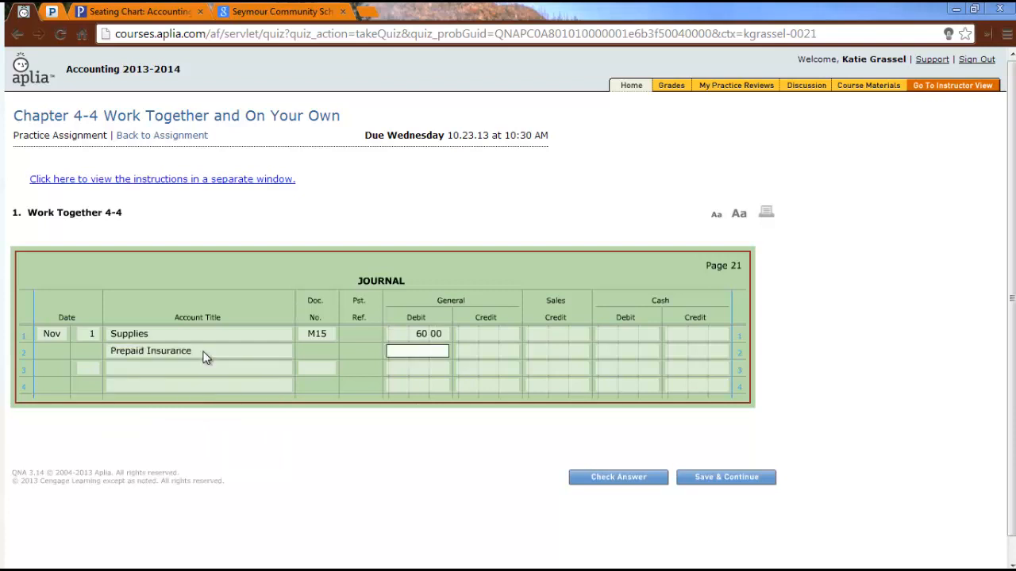
pyautogui.write('60 00')
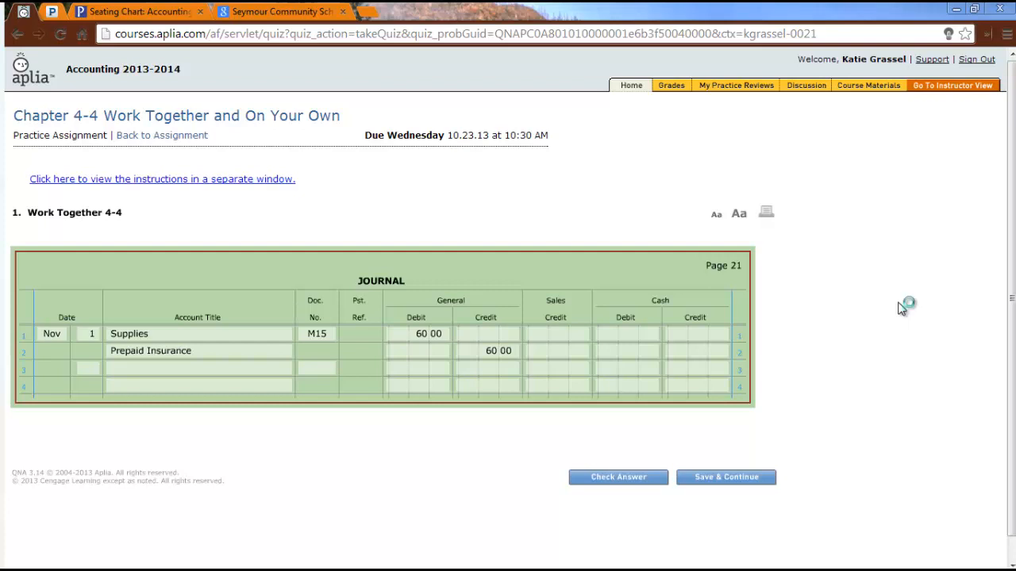
pyautogui.moveTo(901, 307)
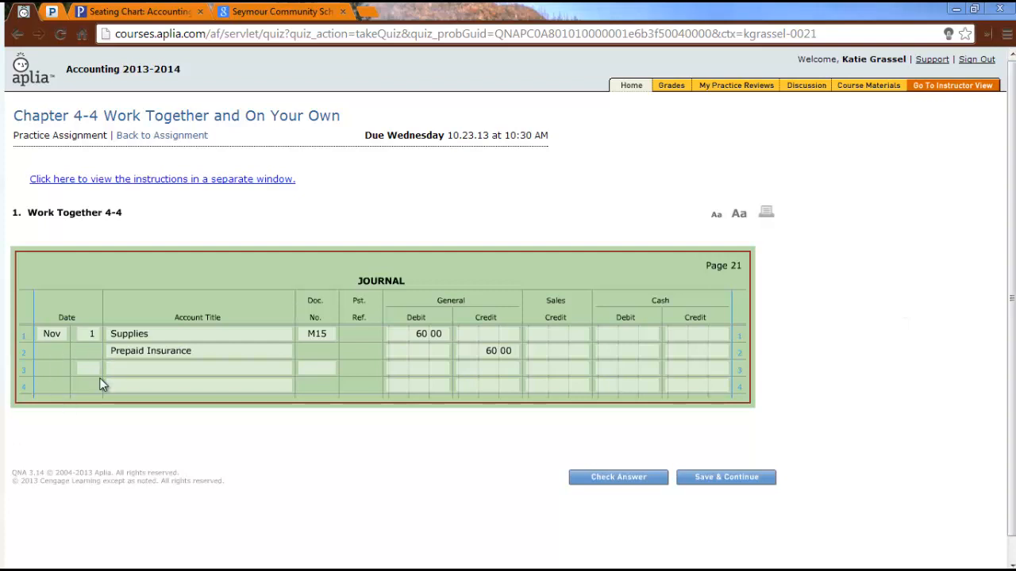
# Record M16 with Rent Expense debit 550.00 and Repair Expense credit 550.00, then check it
pyautogui.click(198, 367)
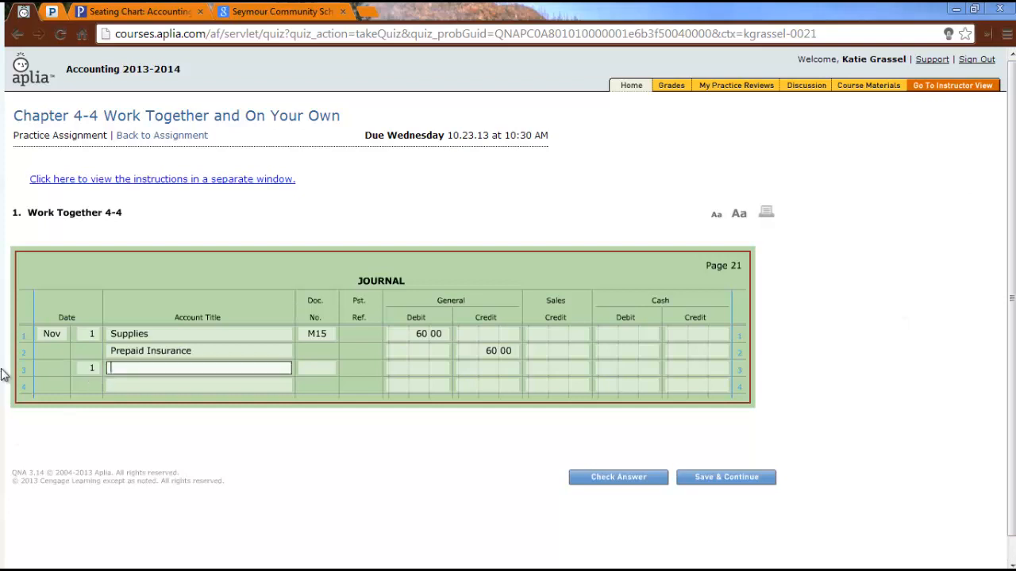
pyautogui.write('rent')
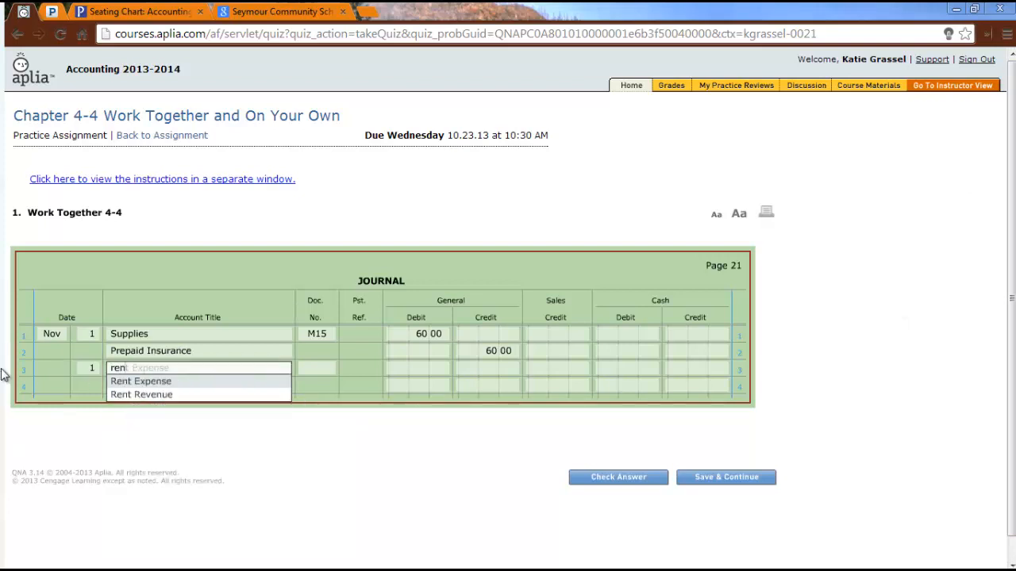
pyautogui.click(141, 381)
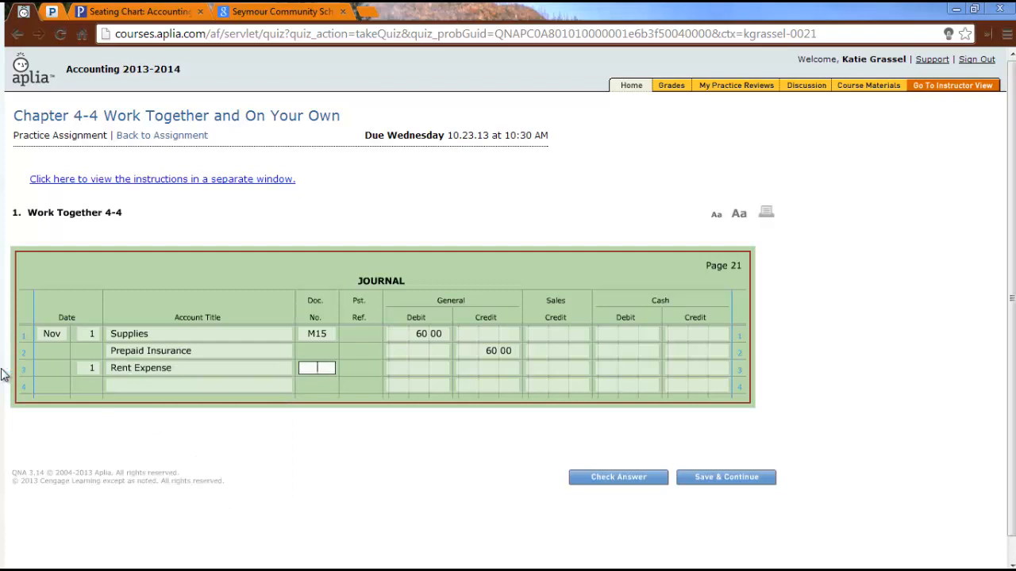
pyautogui.write('M16')
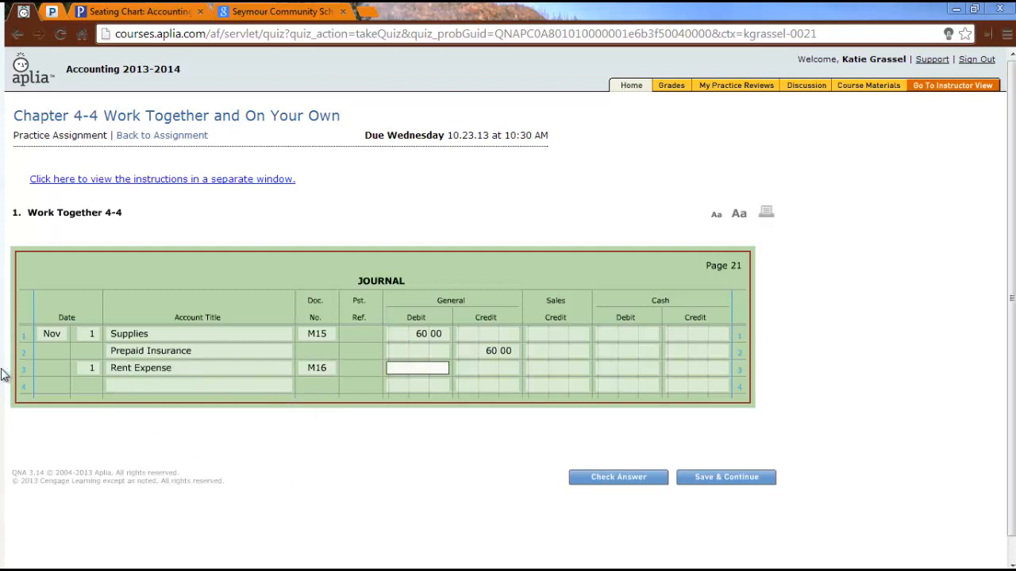
pyautogui.write('550 00')
pyautogui.click(199, 385)
pyautogui.write('re')
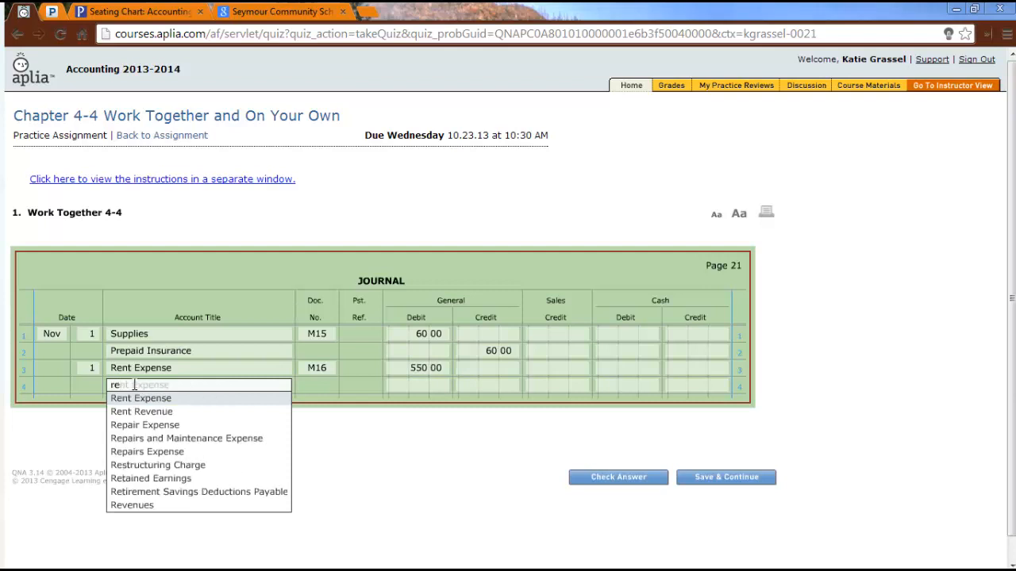
pyautogui.click(144, 425)
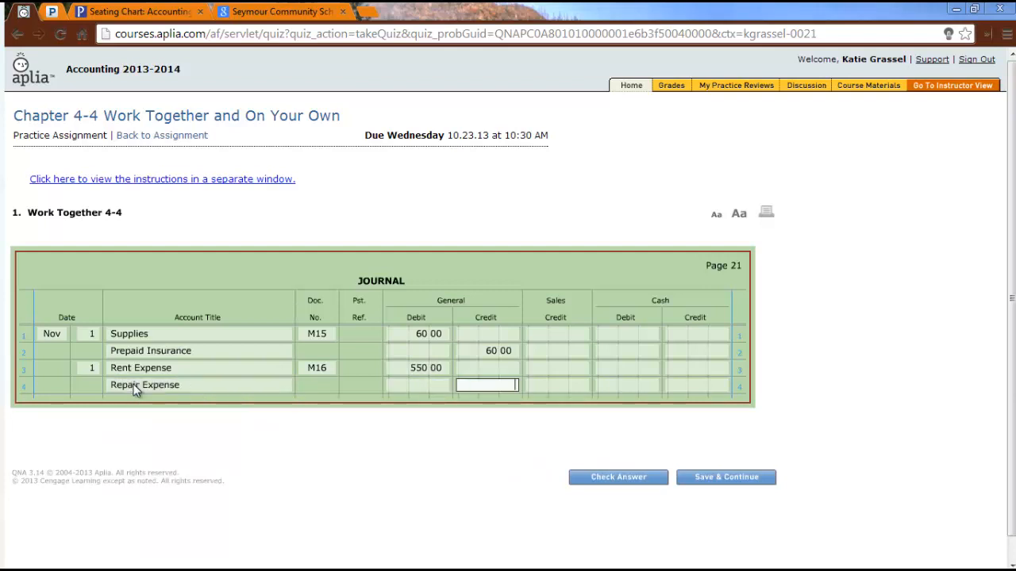
pyautogui.write('550')
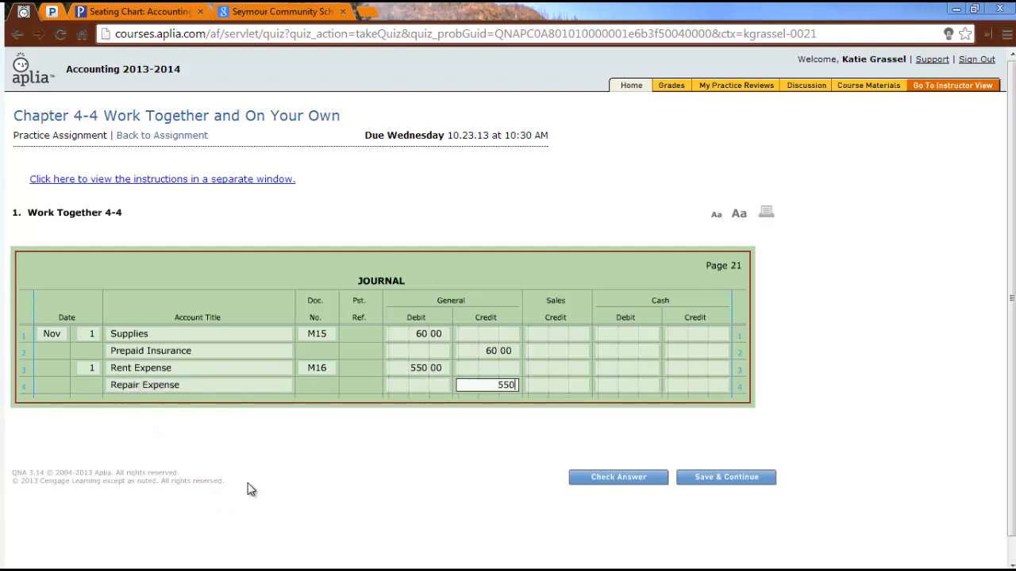
pyautogui.click(618, 477)
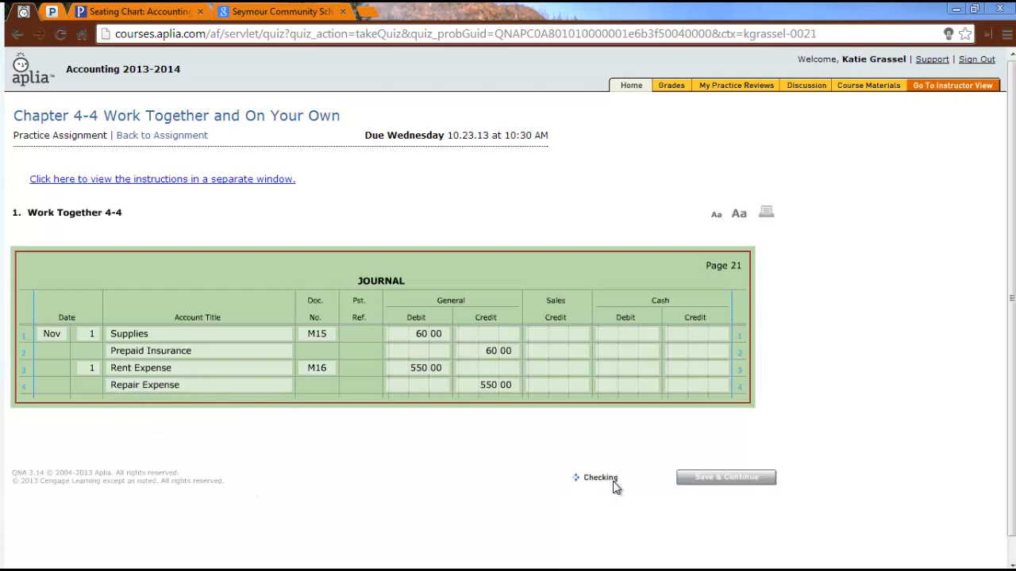
# Confirm the 4/4 check result and save the journal work
pyautogui.click(725, 477)
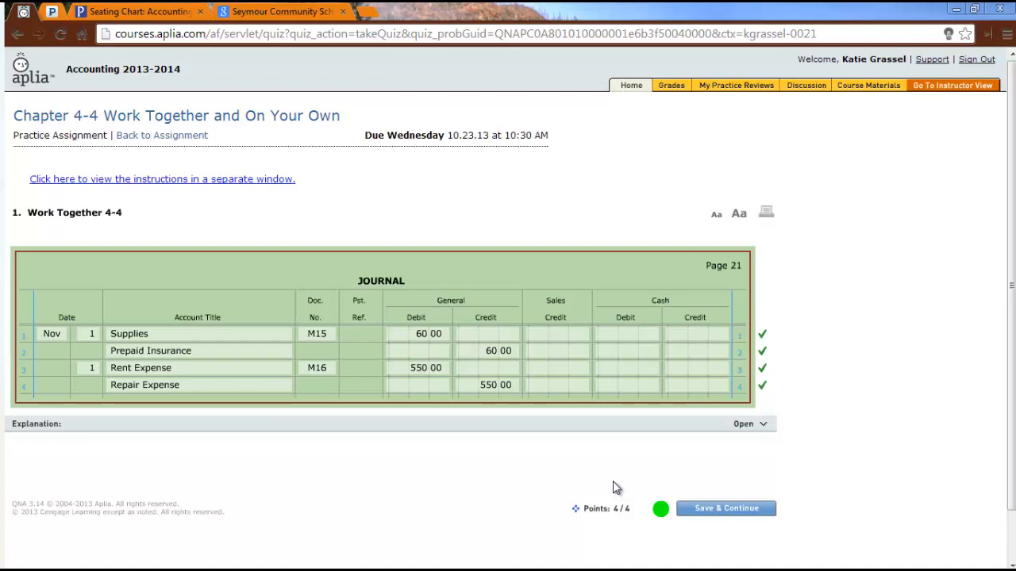
pyautogui.moveTo(911, 82)
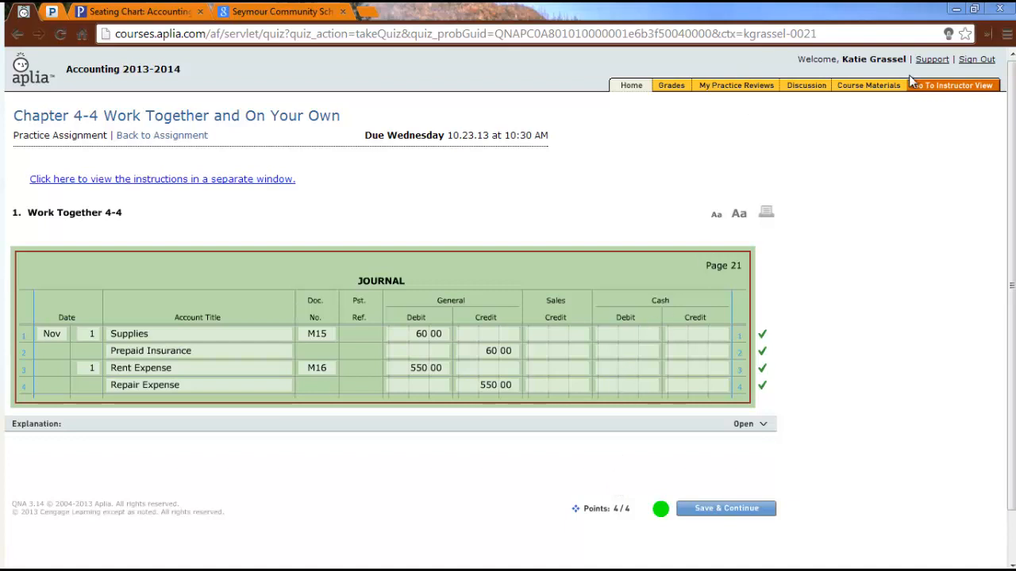
pyautogui.click(726, 508)
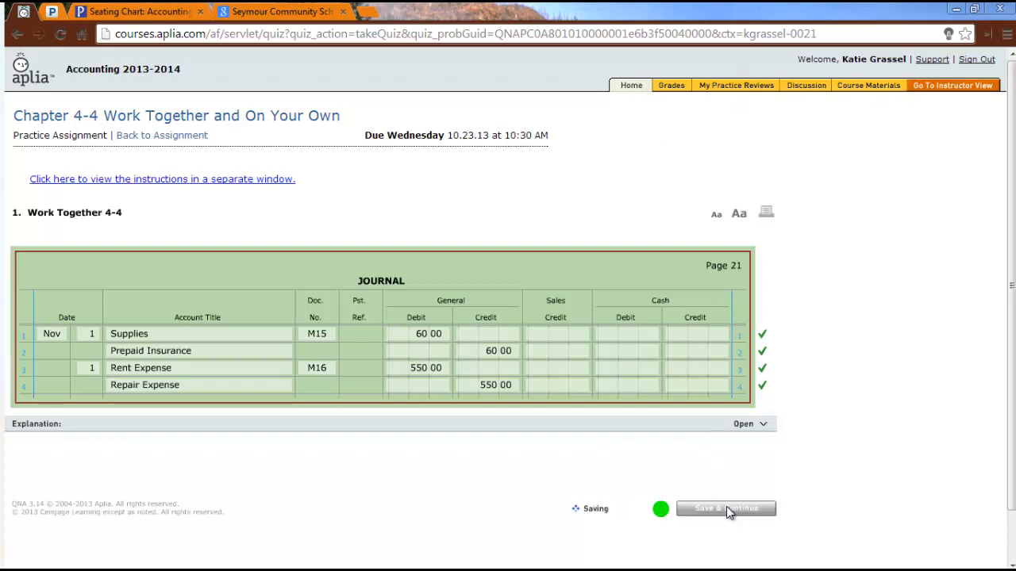
# Return to the course home Assignments list through the Home tab
pyautogui.click(726, 509)
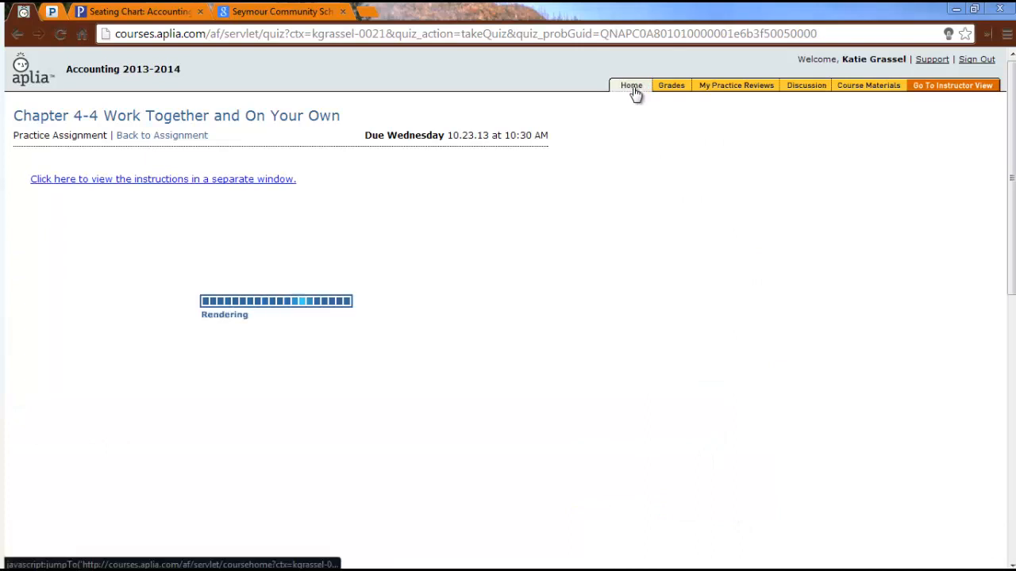
pyautogui.click(630, 85)
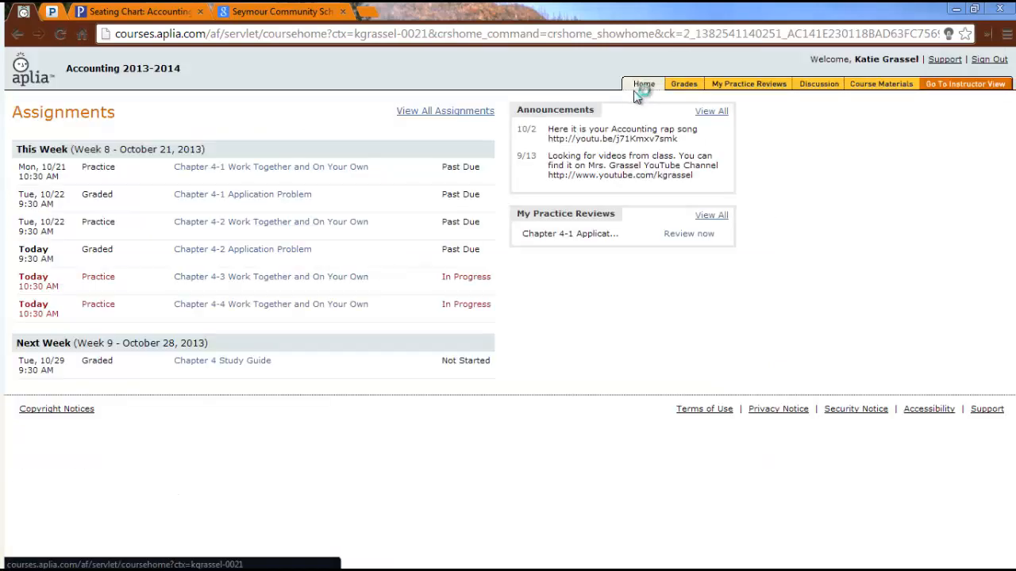
pyautogui.moveTo(635, 95)
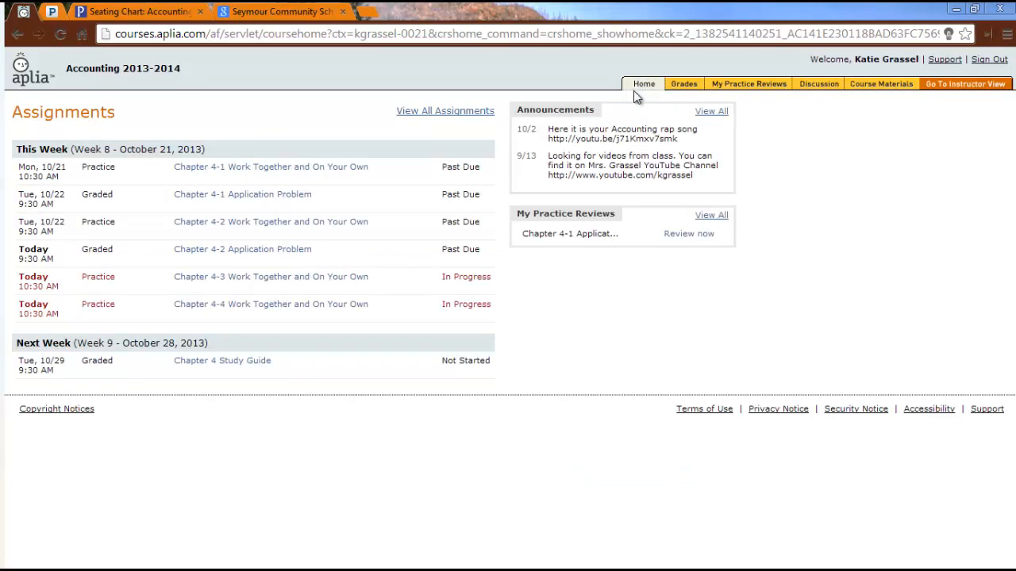
pyautogui.moveTo(485, 102)
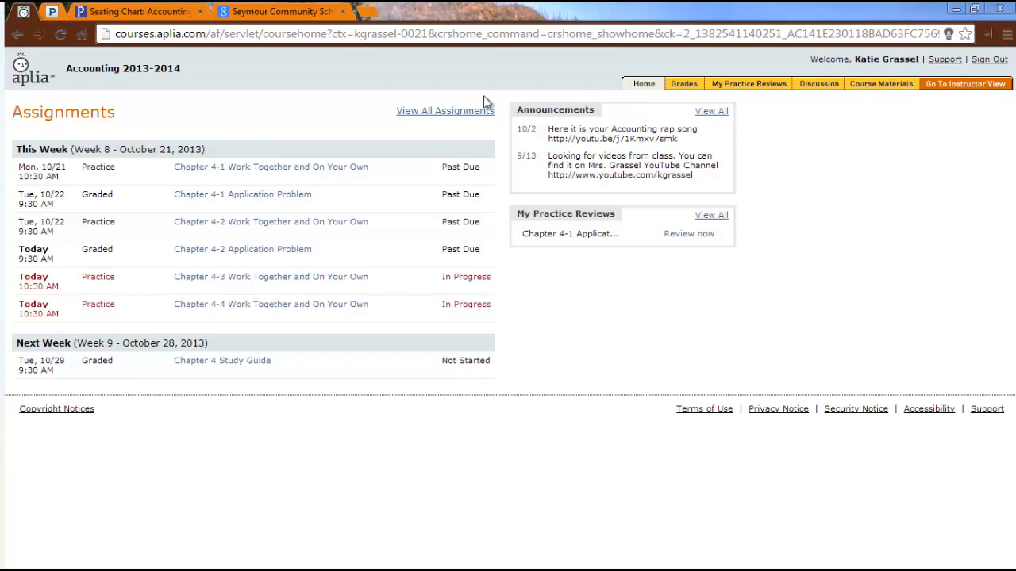